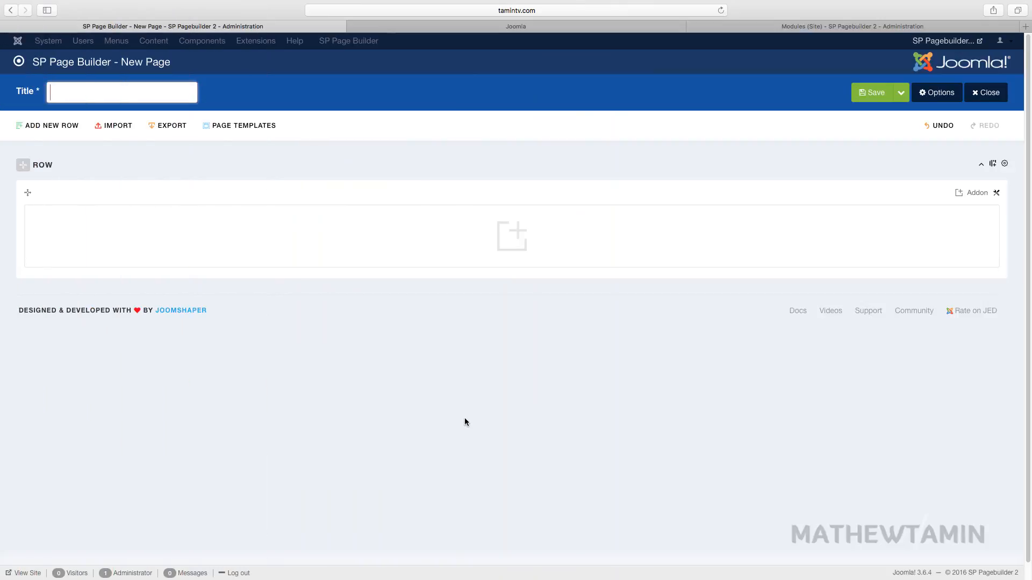
Title the new page 'Accordion' and bring up the addon list for the empty row.
{"action": "type", "text": "Accordion"}
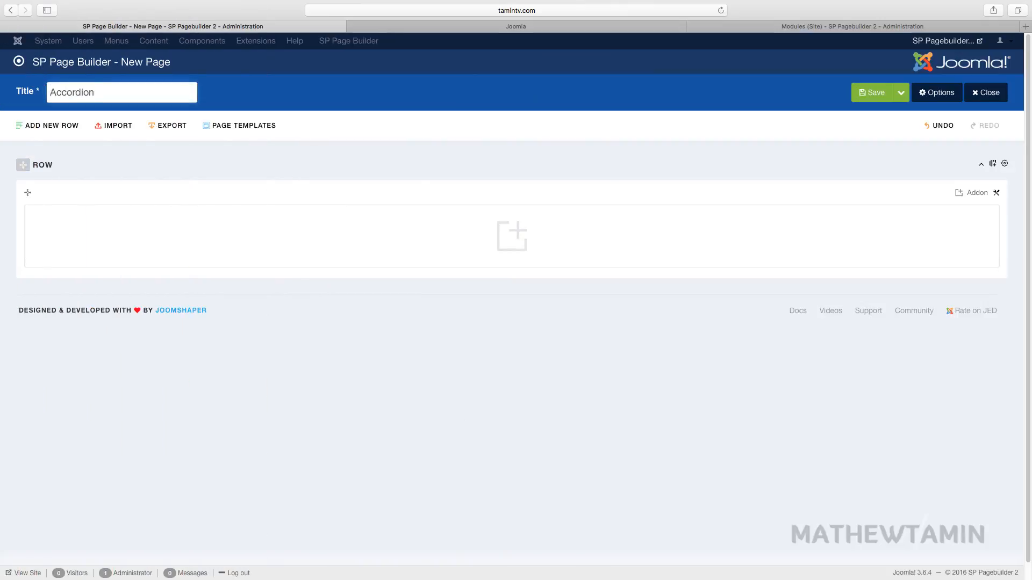
{"action": "left_click", "coordinate": [511, 236]}
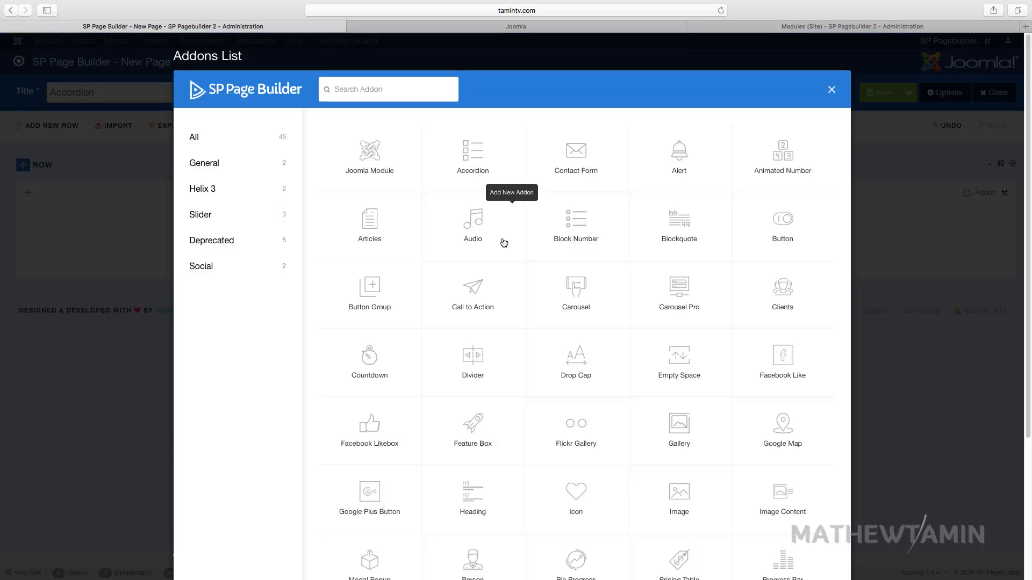
{"action": "mouse_move", "coordinate": [479, 153]}
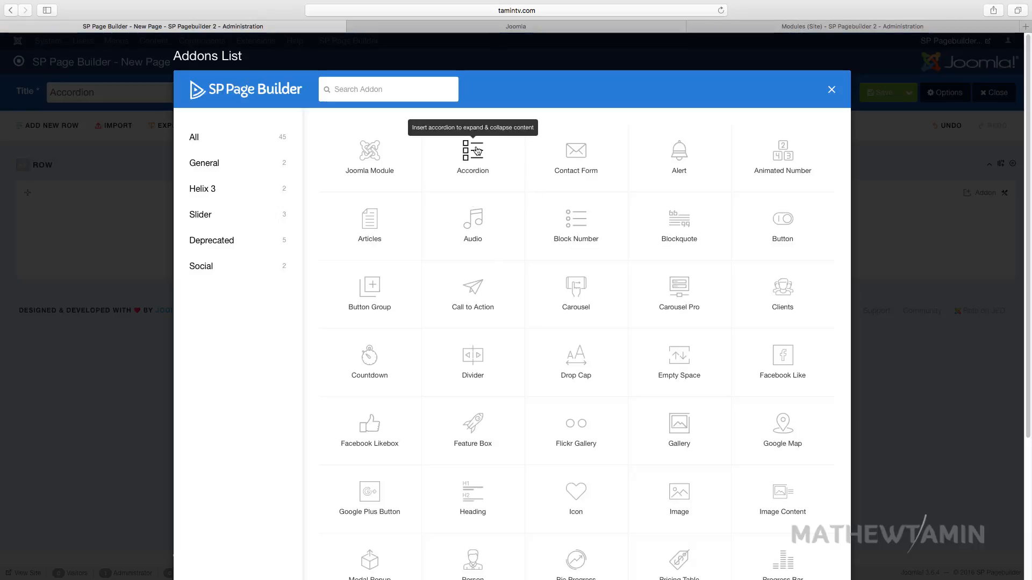
Insert an Accordion addon titled 'Accordion', keeping the Default accordion style.
{"action": "left_click", "coordinate": [472, 151]}
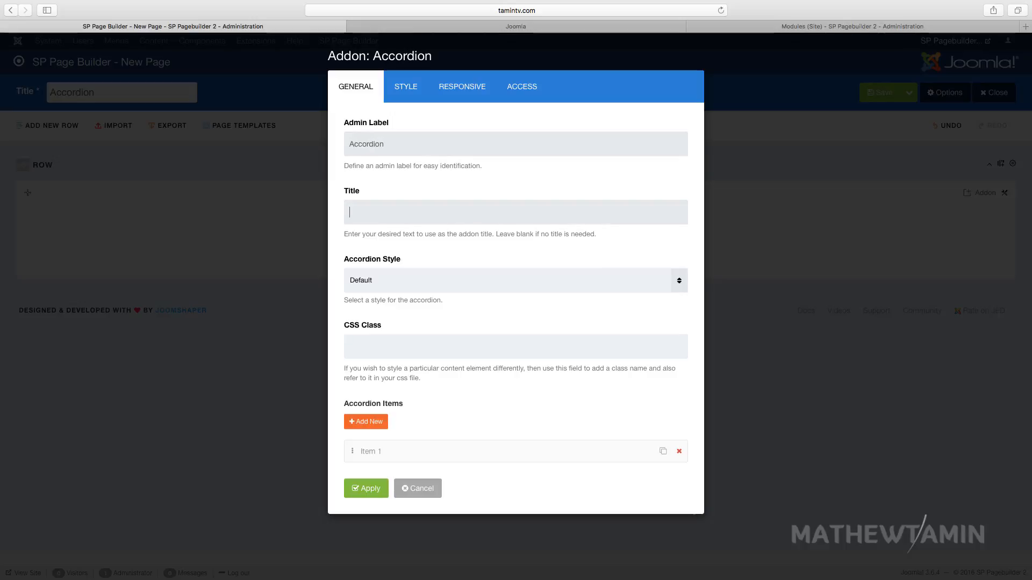
{"action": "type", "text": "Accordion"}
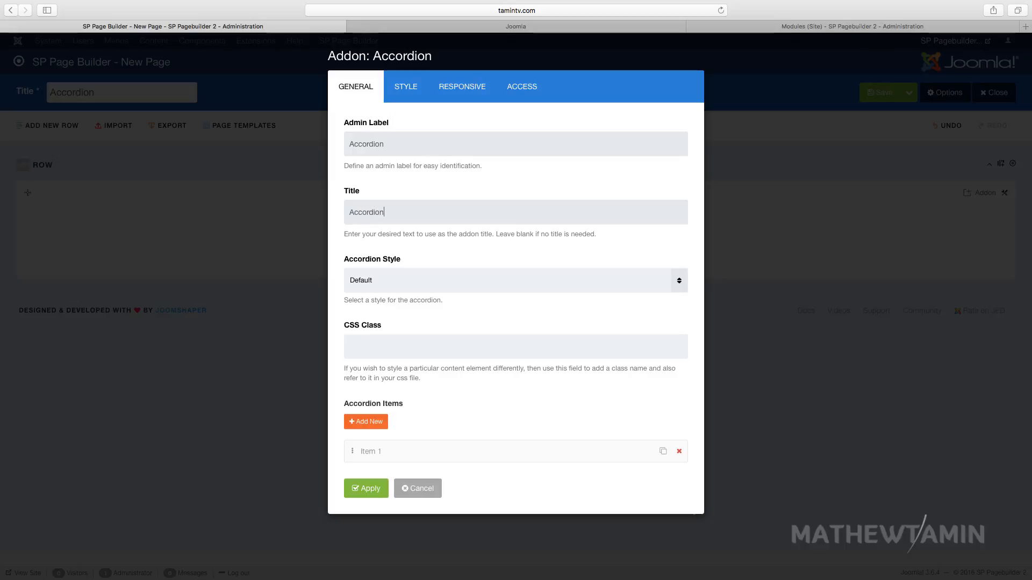
{"action": "mouse_move", "coordinate": [453, 326]}
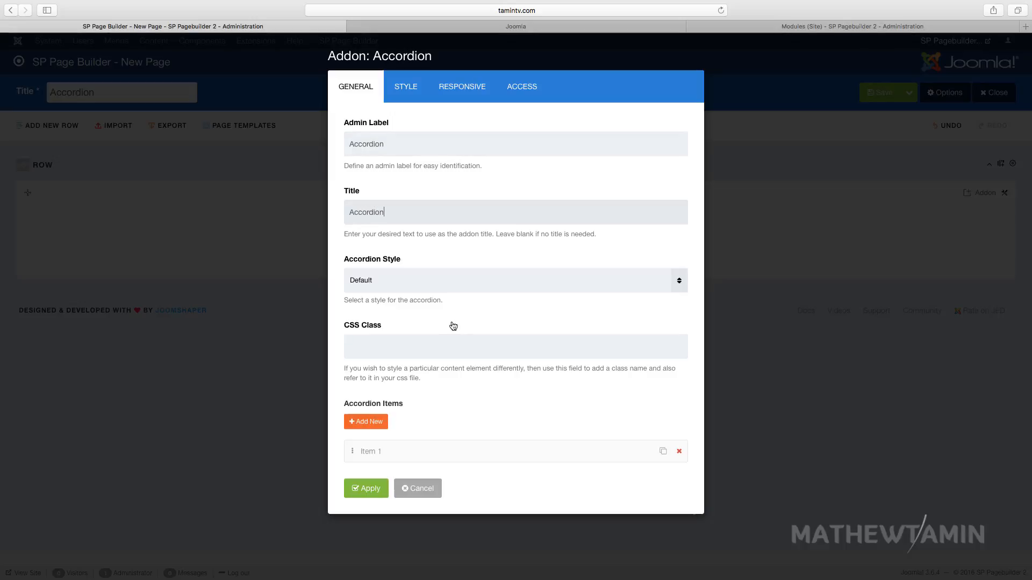
{"action": "left_click", "coordinate": [515, 280]}
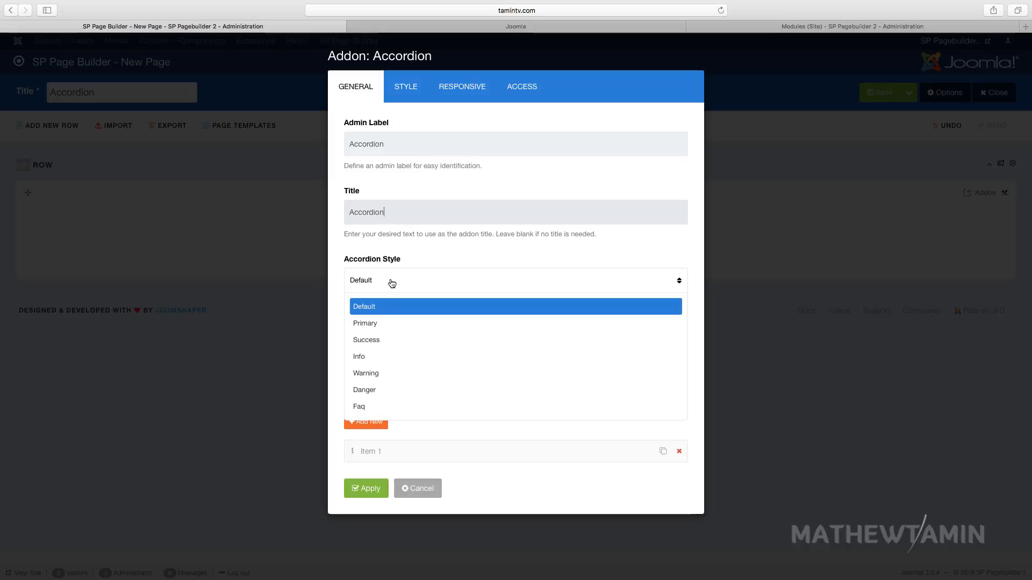
{"action": "left_click", "coordinate": [364, 306]}
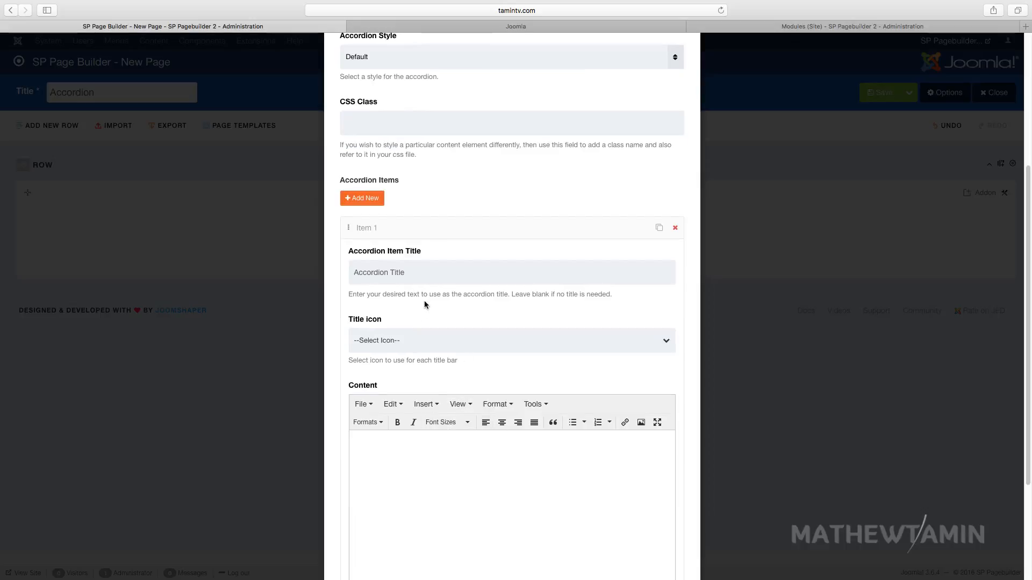
Give Item 1 the fa-adjust icon and sample text, and duplicate items up to six.
{"action": "left_click", "coordinate": [511, 340]}
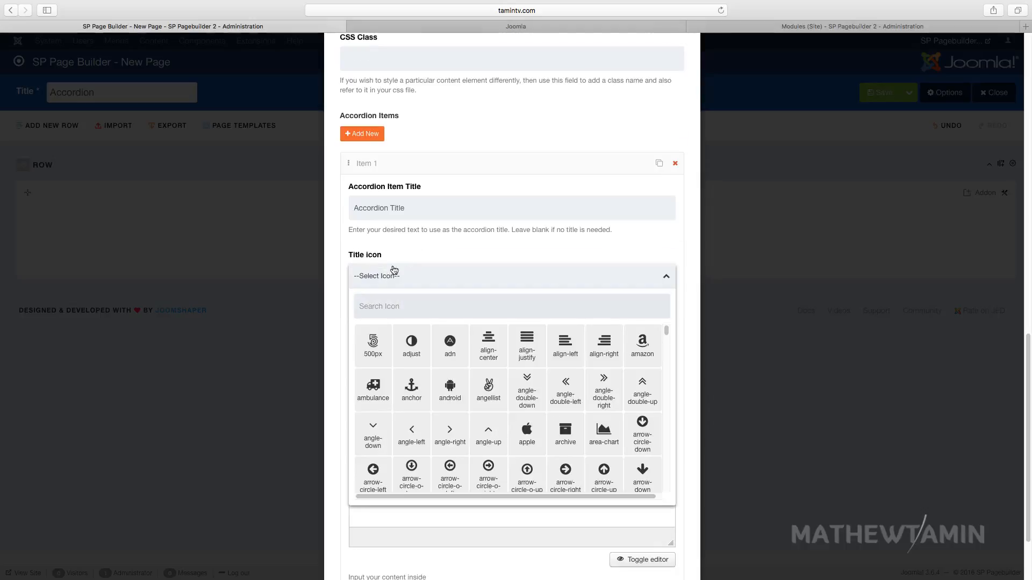
{"action": "mouse_move", "coordinate": [404, 283]}
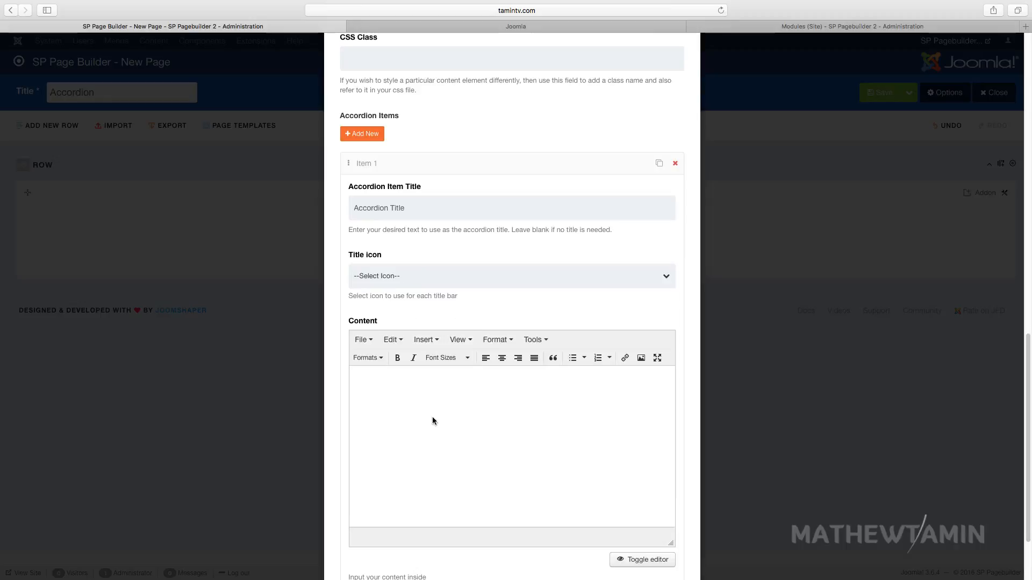
{"action": "mouse_move", "coordinate": [436, 404]}
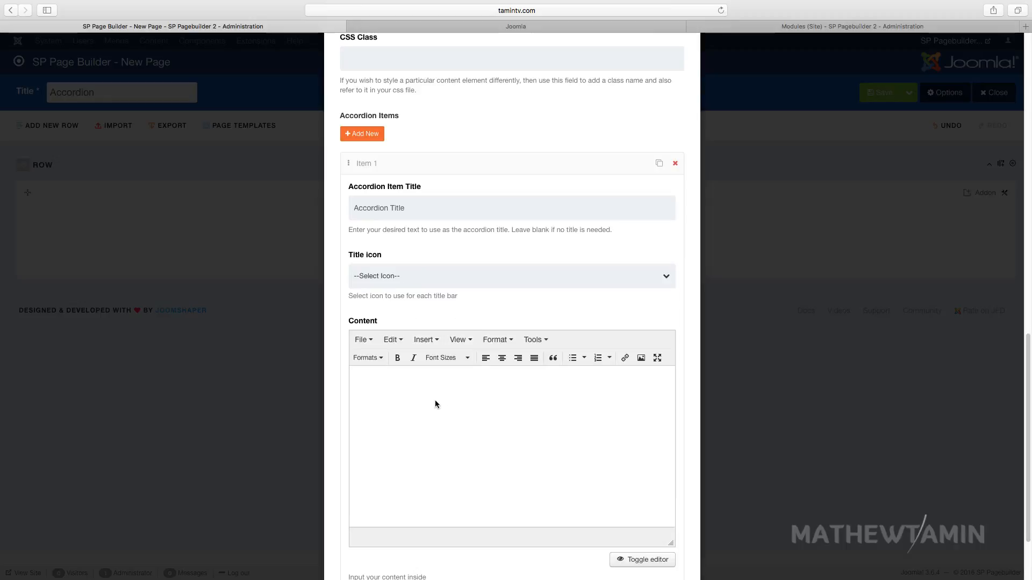
{"action": "mouse_move", "coordinate": [471, 393]}
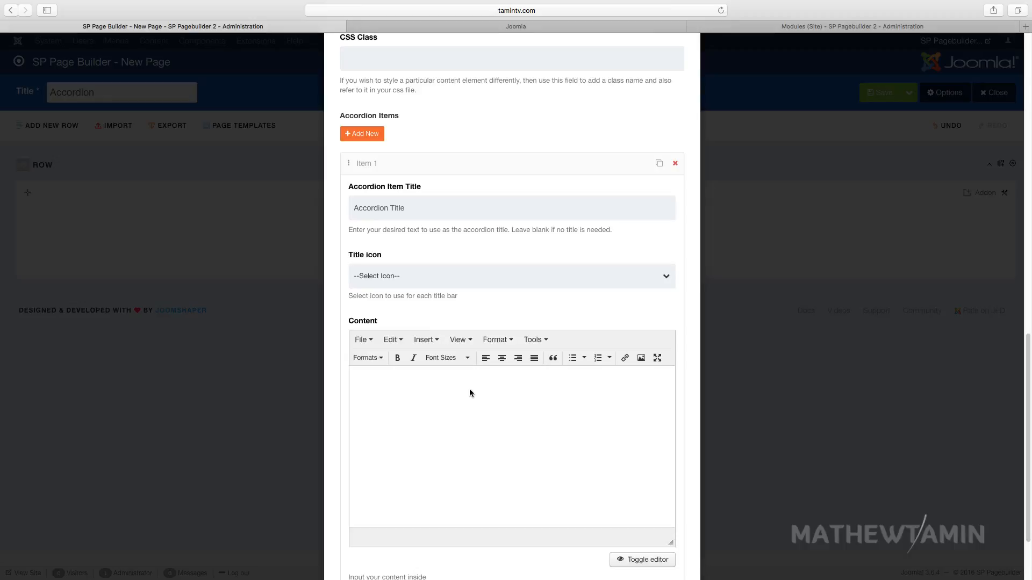
{"action": "mouse_move", "coordinate": [450, 398]}
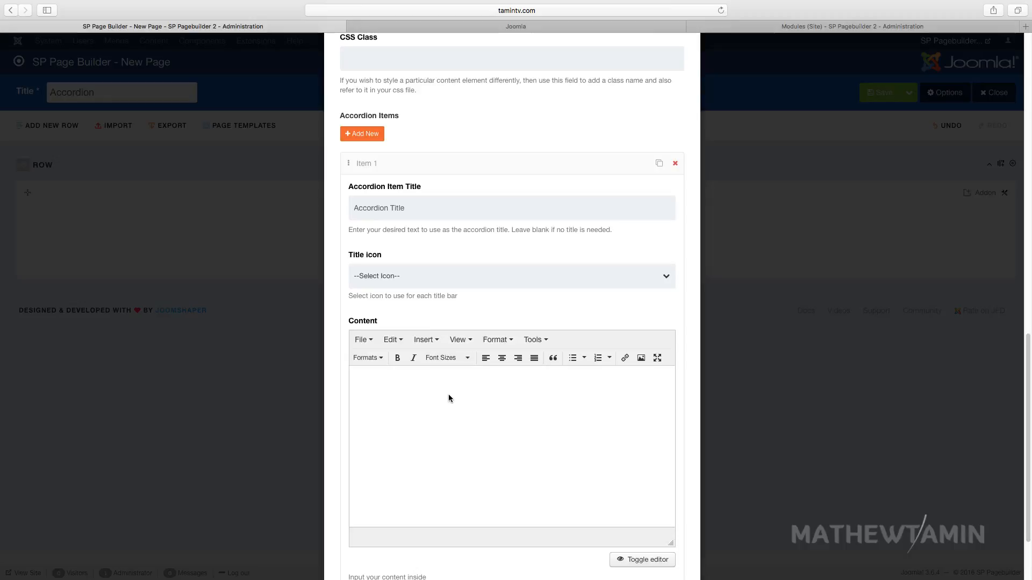
{"action": "mouse_move", "coordinate": [481, 388]}
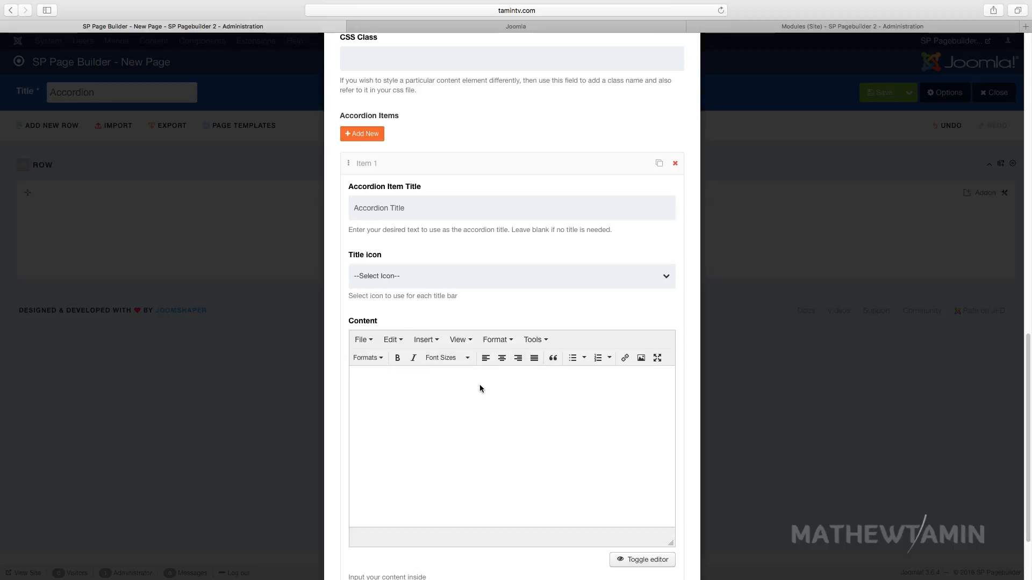
{"action": "mouse_move", "coordinate": [416, 276]}
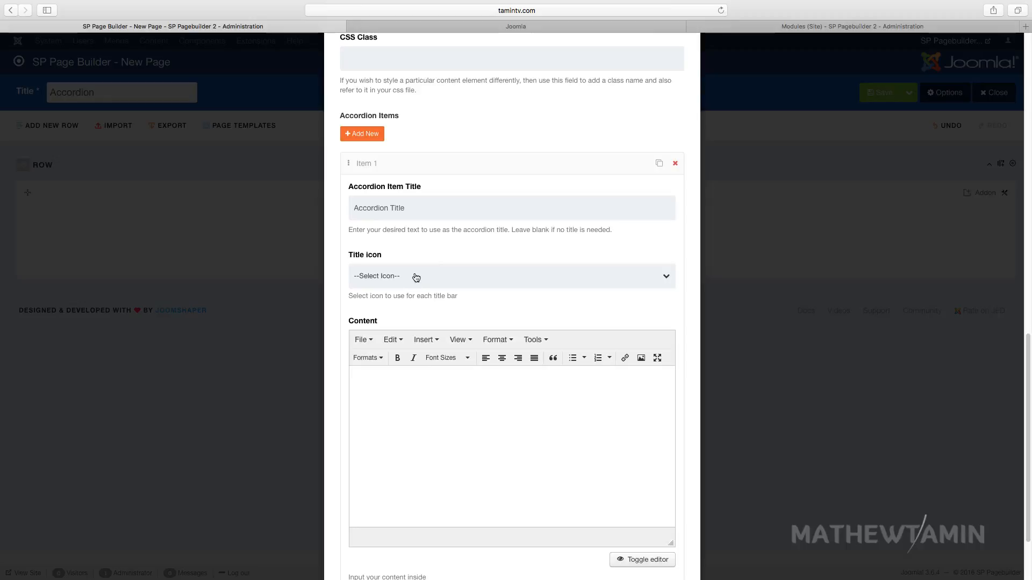
{"action": "left_click", "coordinate": [415, 276]}
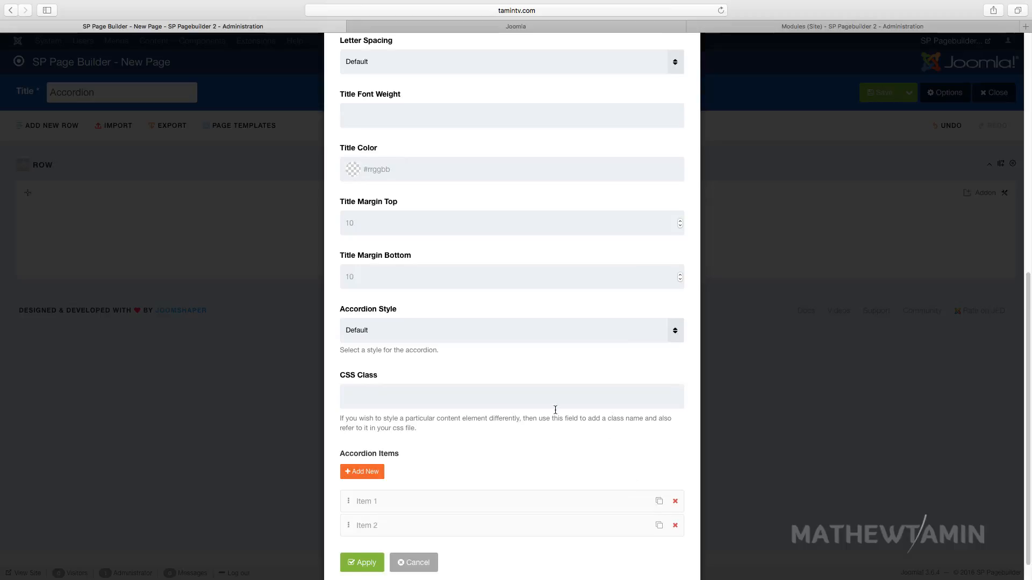
{"action": "left_click", "coordinate": [388, 502]}
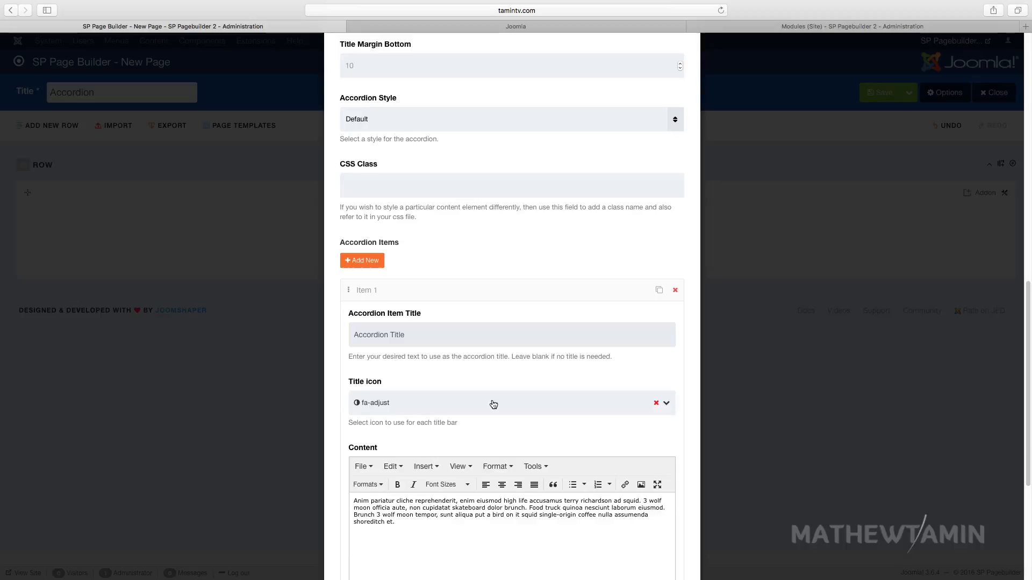
{"action": "left_click", "coordinate": [362, 260]}
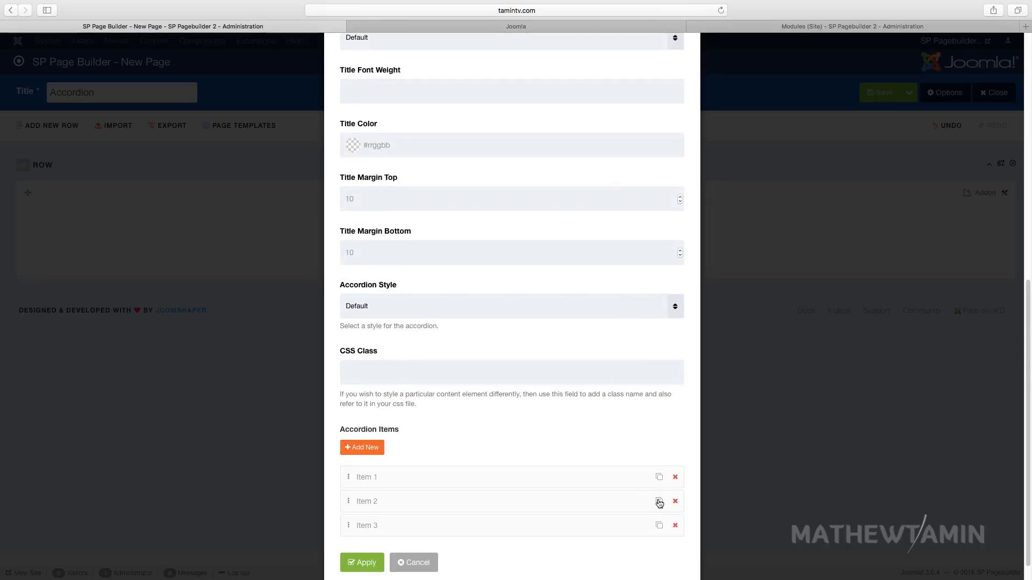
{"action": "left_click", "coordinate": [366, 477]}
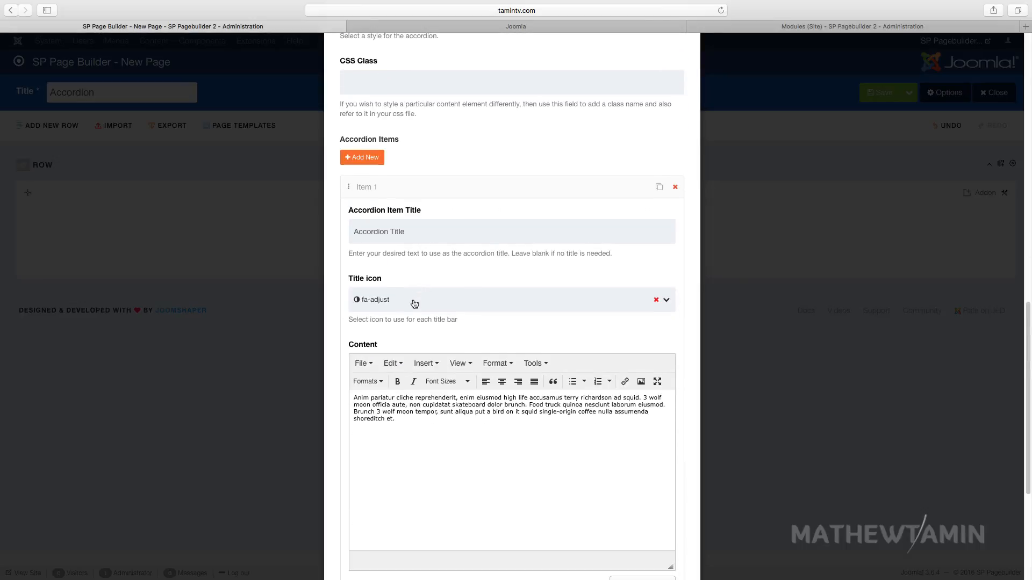
{"action": "scroll", "scroll_direction": "down", "scroll_amount": 3}
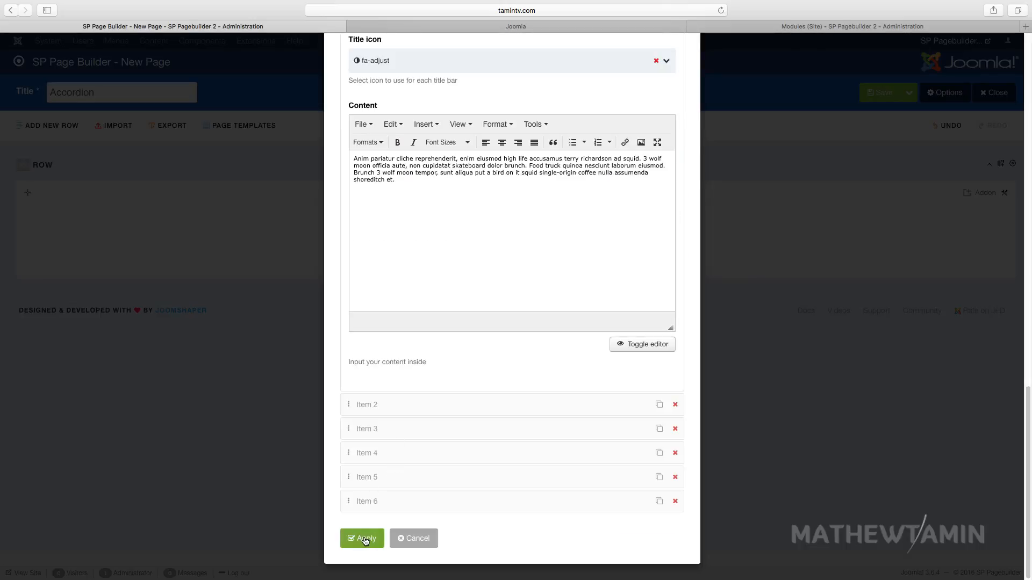
Apply the accordion settings, save the page, and switch to the site frontend.
{"action": "left_click", "coordinate": [362, 539]}
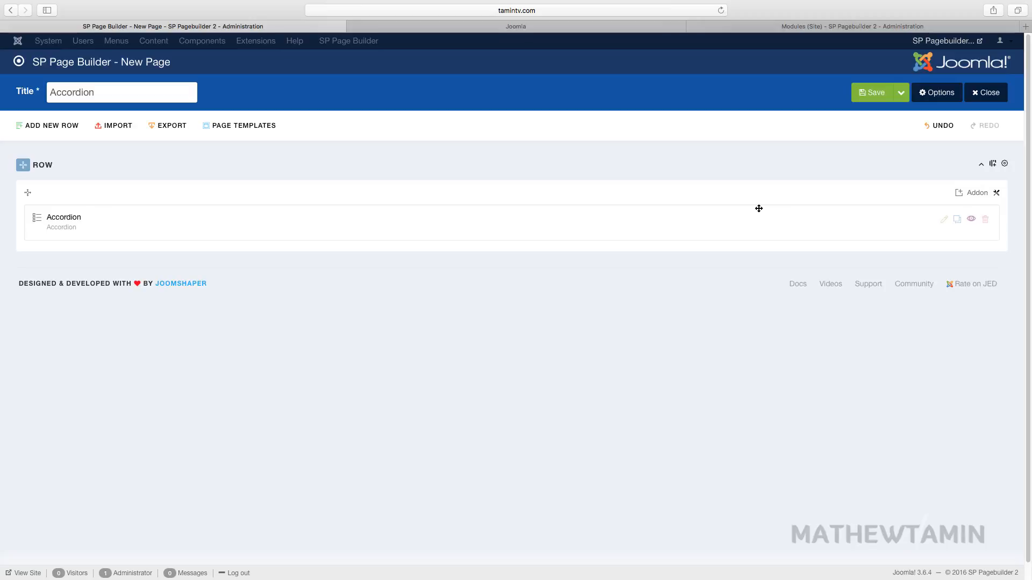
{"action": "left_click", "coordinate": [875, 93]}
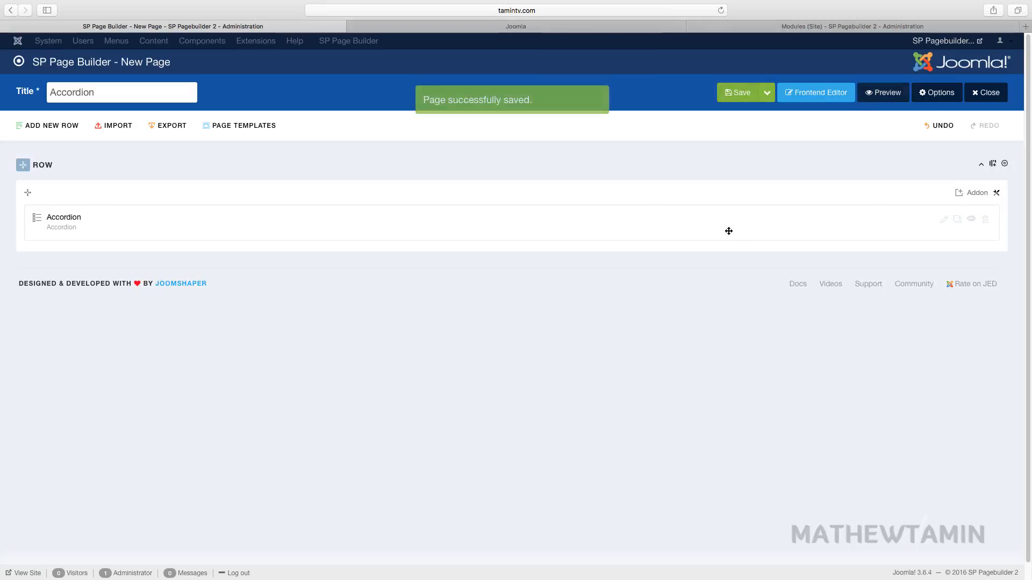
{"action": "left_click", "coordinate": [515, 27]}
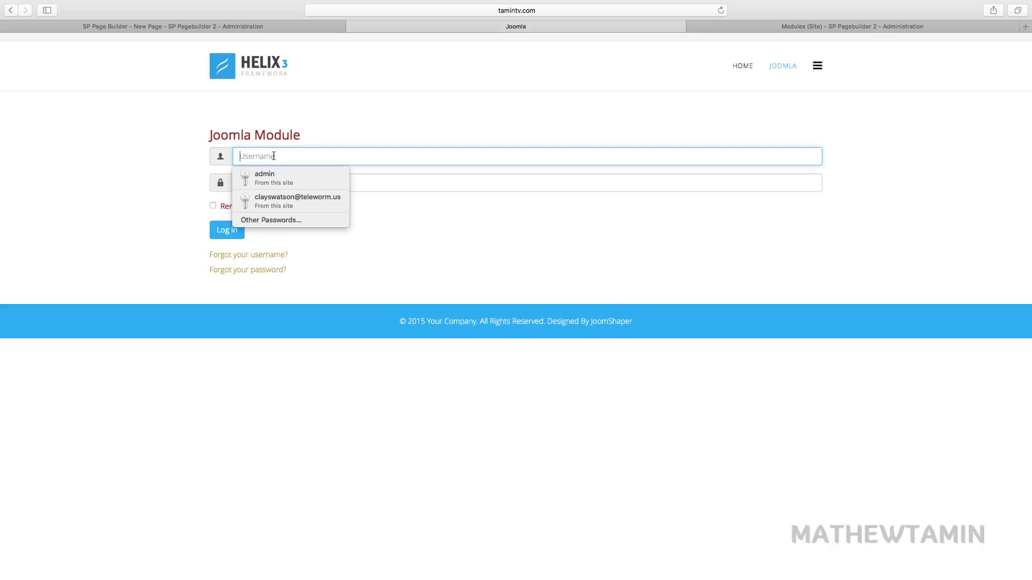
Log in to the Joomla frontend using the saved username suggestion.
{"action": "left_click", "coordinate": [265, 177]}
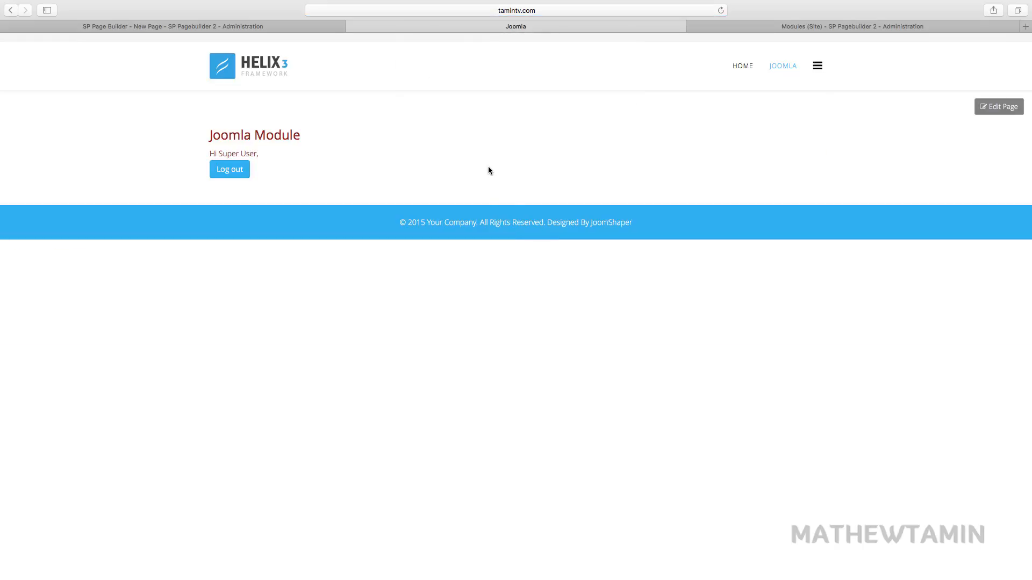
{"action": "mouse_move", "coordinate": [284, 29]}
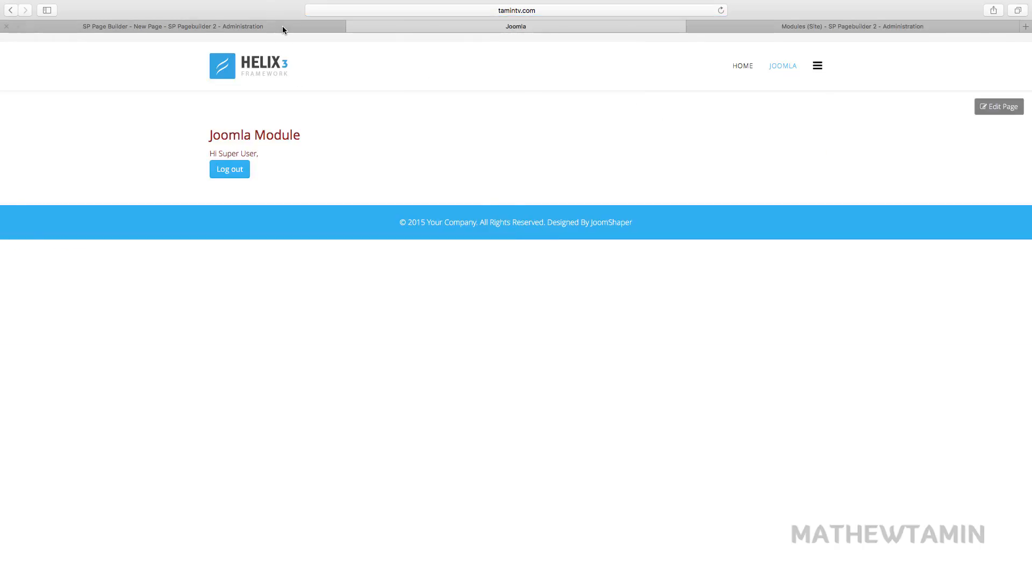
Preview the saved Accordion page and expand its second and last accordion items.
{"action": "left_click", "coordinate": [172, 26]}
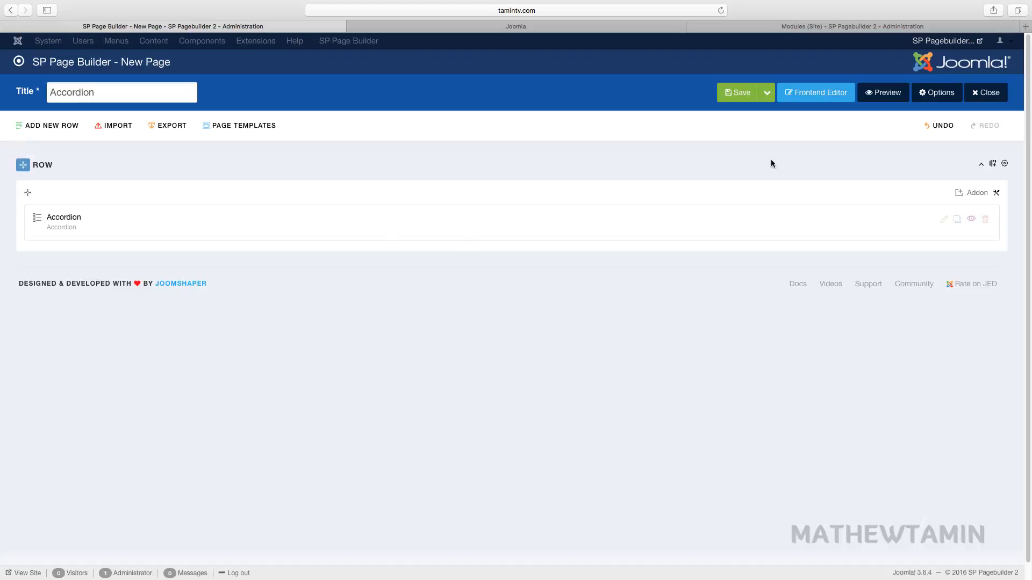
{"action": "left_click", "coordinate": [882, 93]}
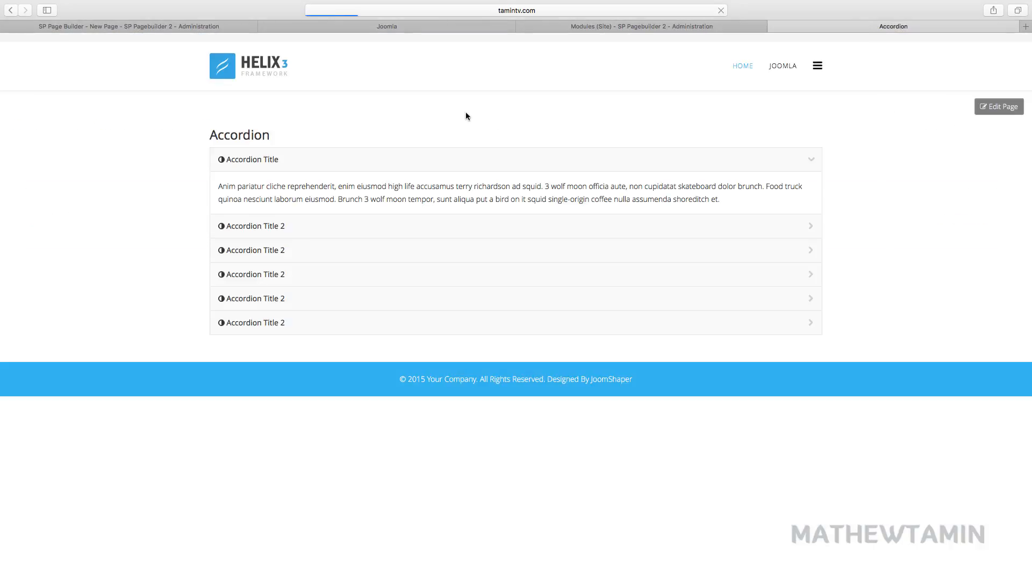
{"action": "left_click", "coordinate": [255, 226]}
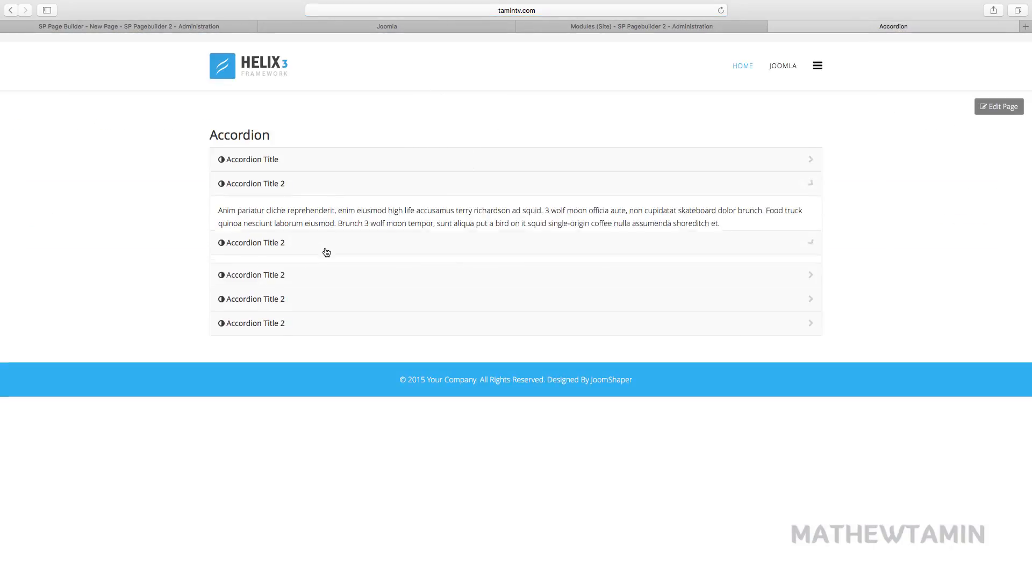
{"action": "left_click", "coordinate": [284, 282]}
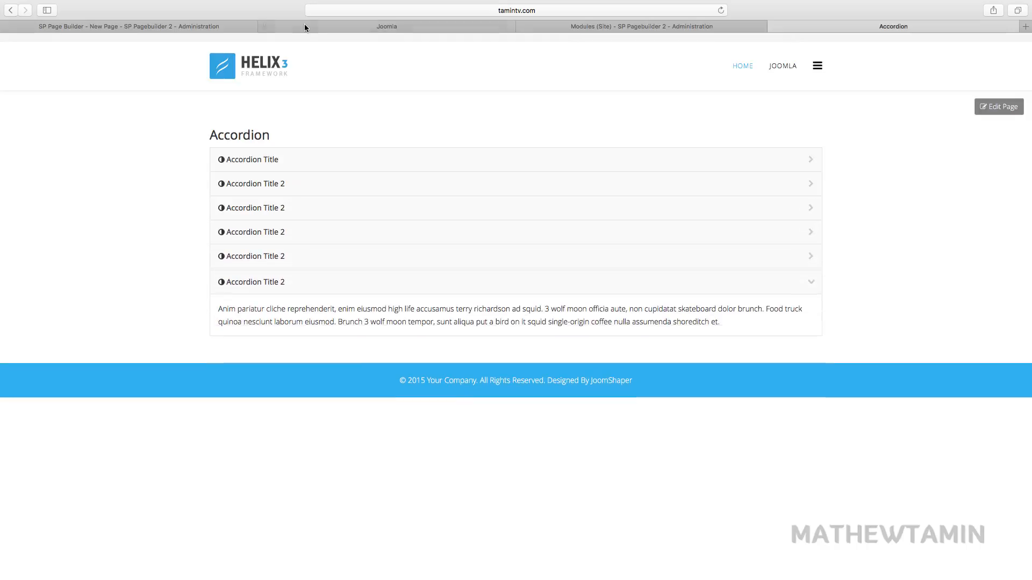
Return to SP Page Builder and reopen the Accordion page in the frontend editor.
{"action": "left_click", "coordinate": [128, 26]}
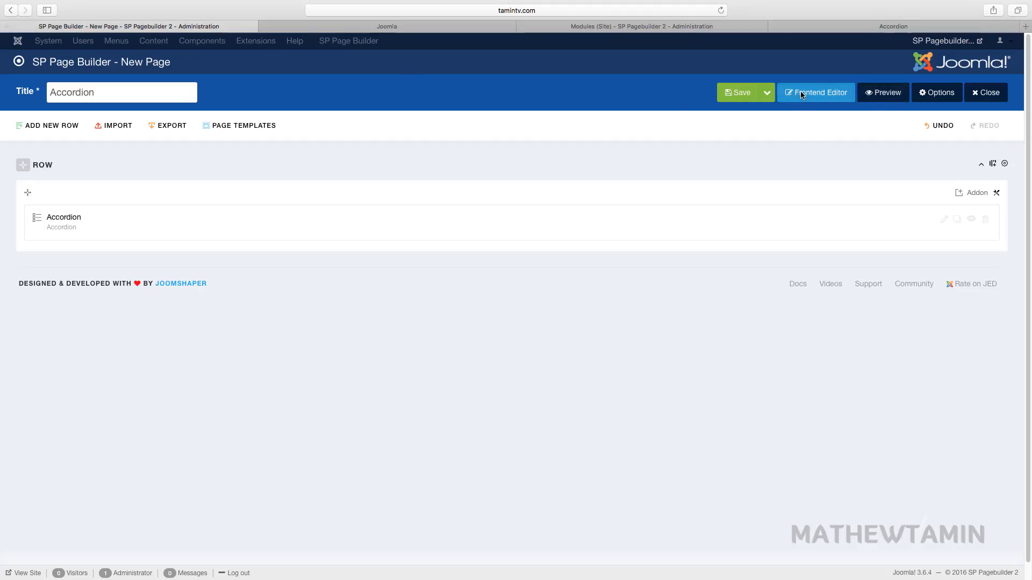
{"action": "left_click", "coordinate": [819, 92]}
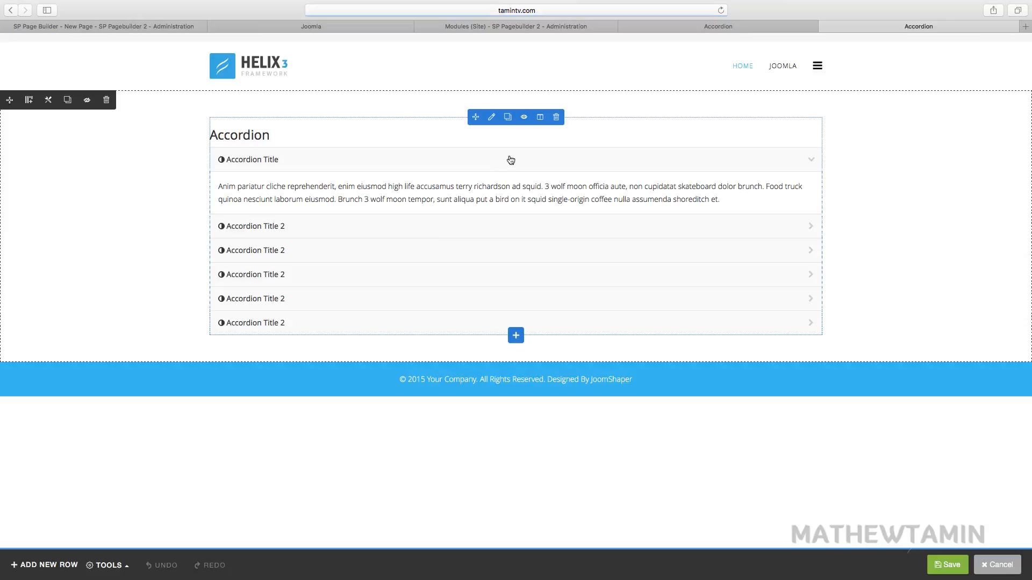
{"action": "mouse_move", "coordinate": [491, 118]}
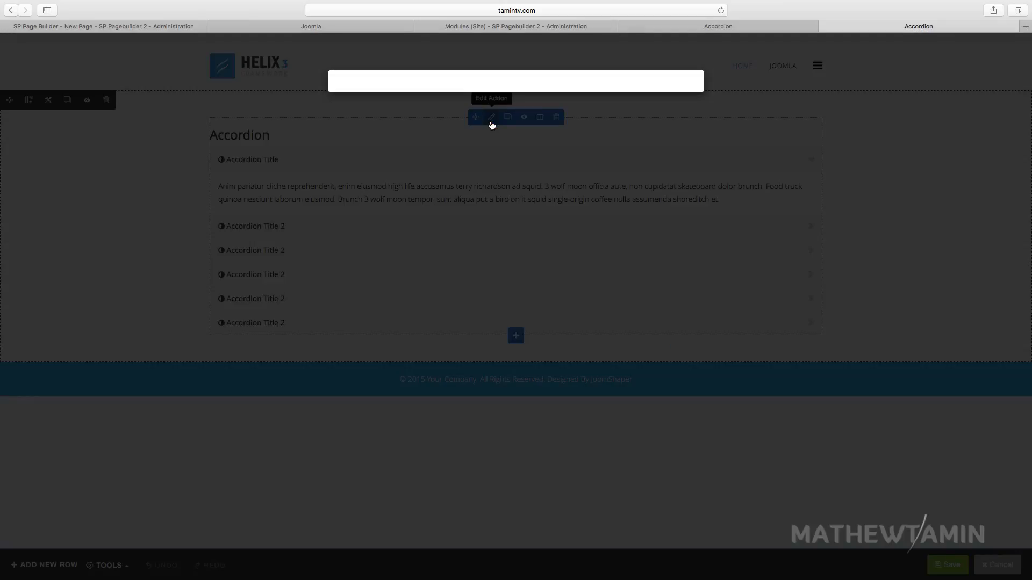
Set the accordion title's font style to Underline, Uppercase and Lighter weight.
{"action": "left_click", "coordinate": [492, 118]}
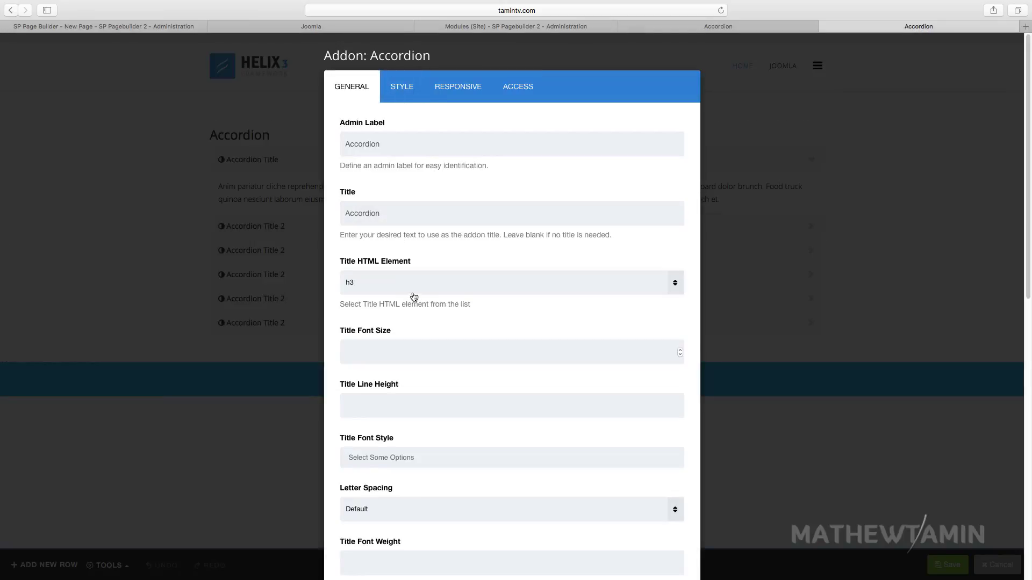
{"action": "left_click", "coordinate": [512, 282]}
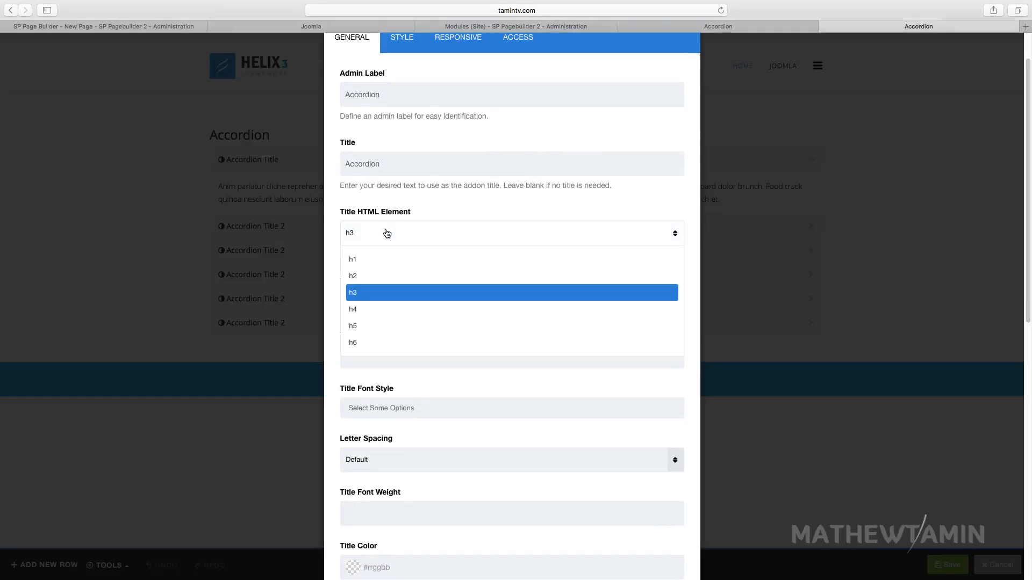
{"action": "mouse_move", "coordinate": [373, 254]}
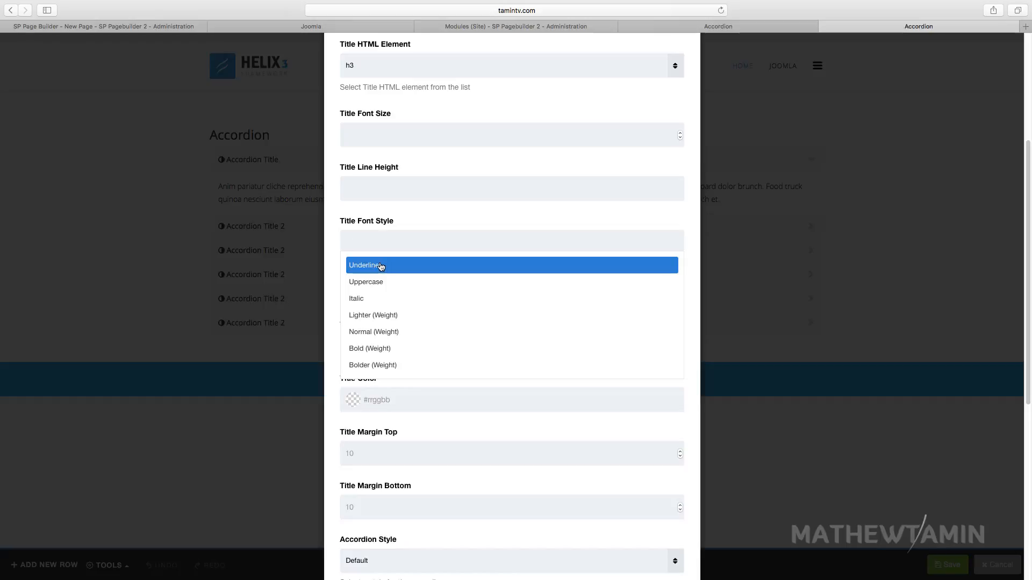
{"action": "left_click", "coordinate": [365, 265]}
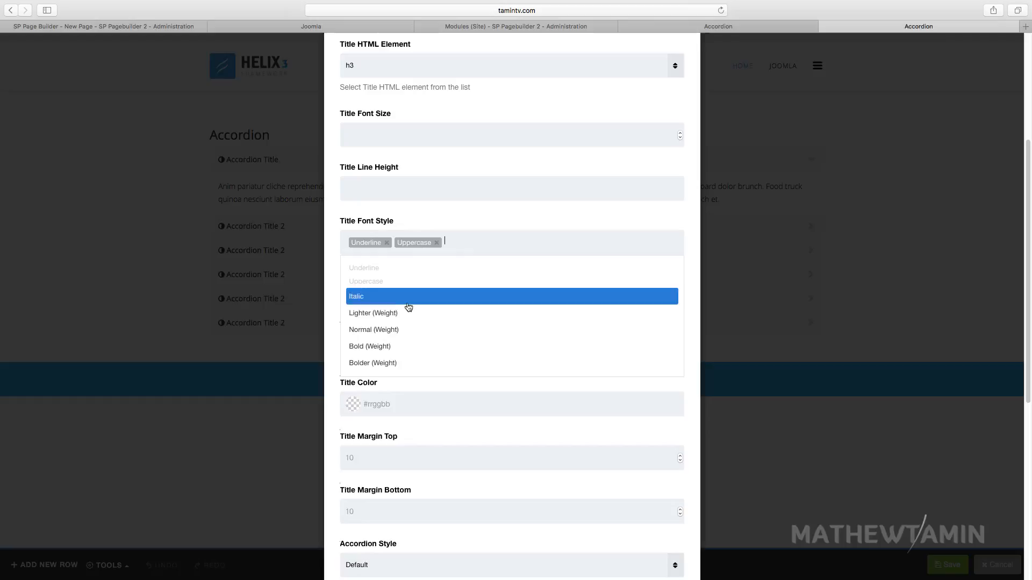
{"action": "left_click", "coordinate": [373, 312]}
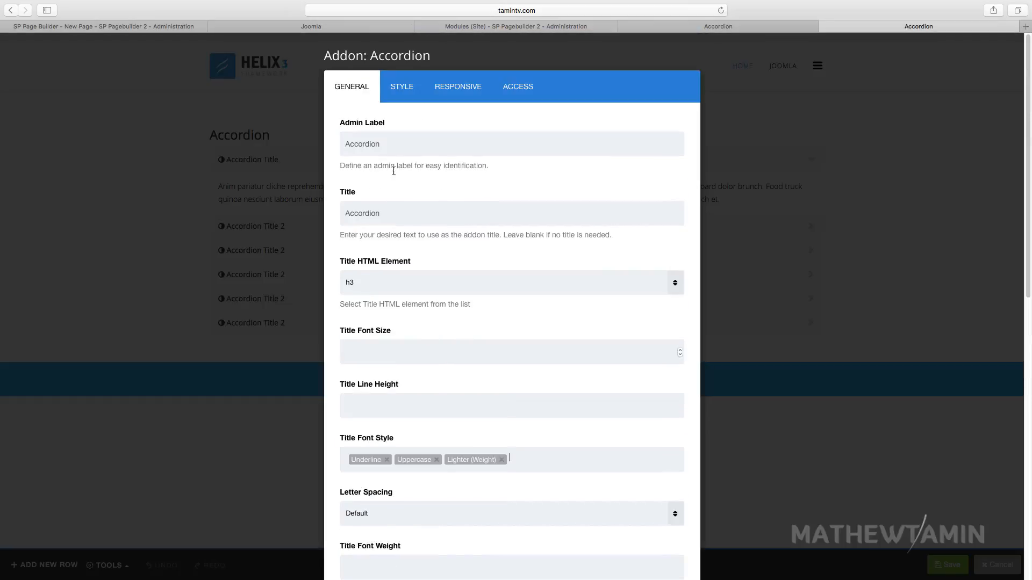
{"action": "double_click", "coordinate": [361, 214]}
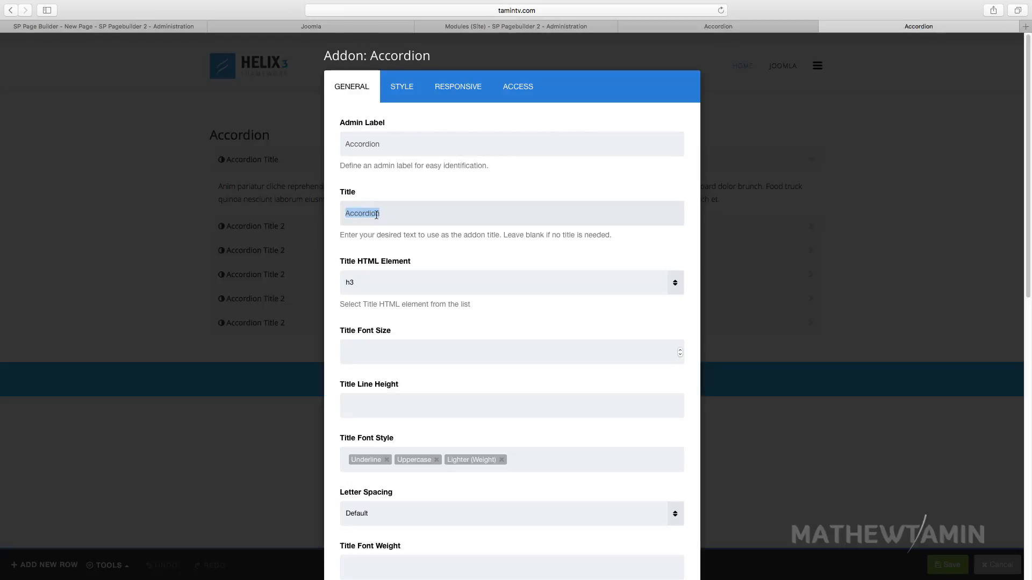
Make the accordion title teal and bold with 5px letter spacing.
{"action": "scroll", "scroll_direction": "down", "scroll_amount": 3}
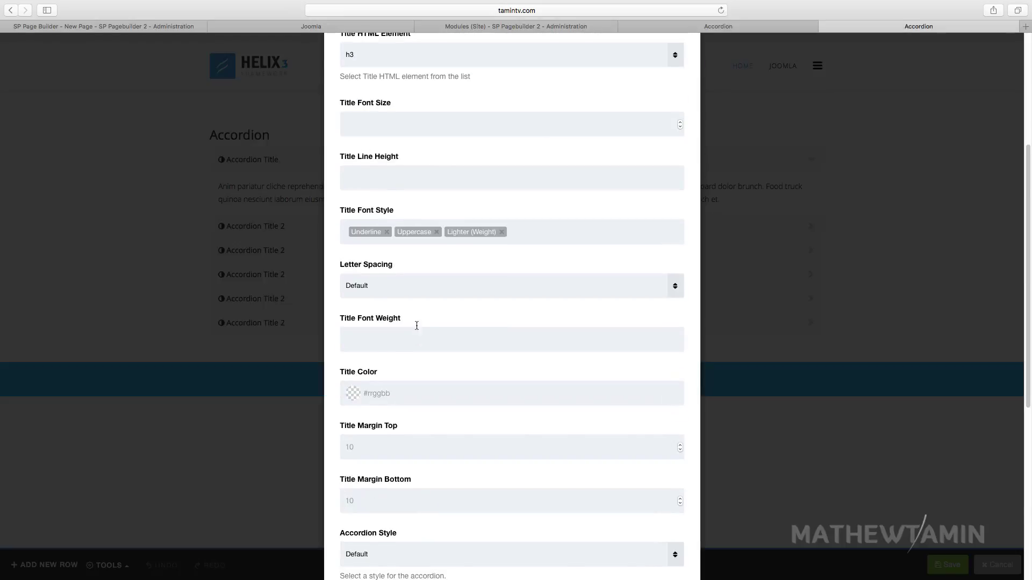
{"action": "scroll", "scroll_direction": "down", "scroll_amount": 3}
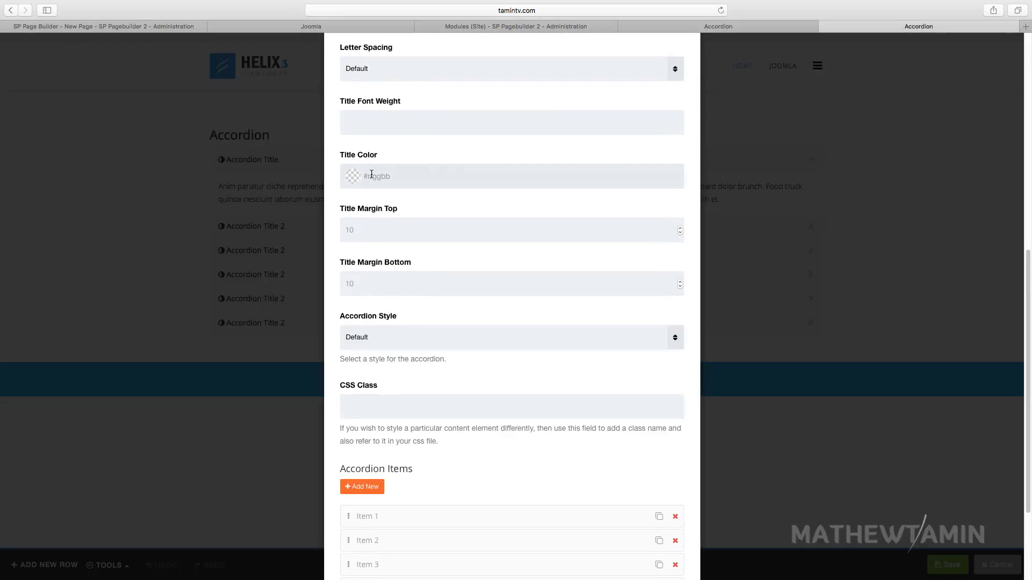
{"action": "left_click", "coordinate": [378, 176]}
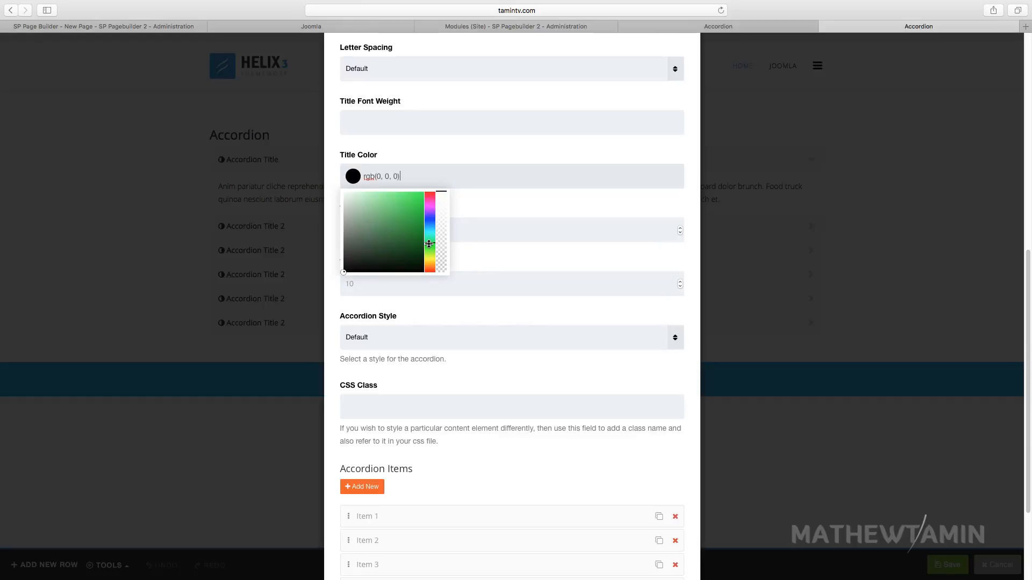
{"action": "left_click", "coordinate": [419, 224]}
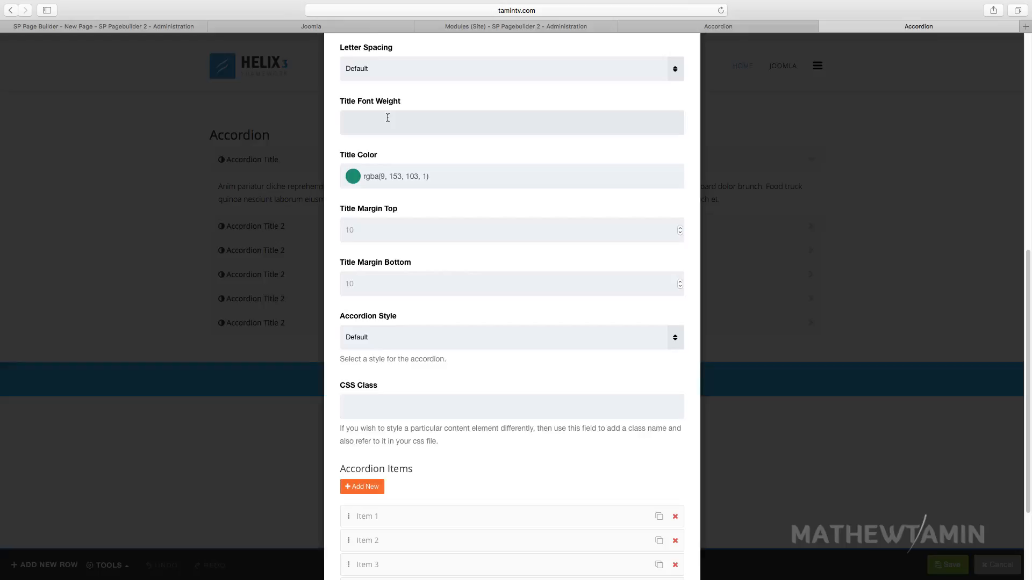
{"action": "type", "text": "bold"}
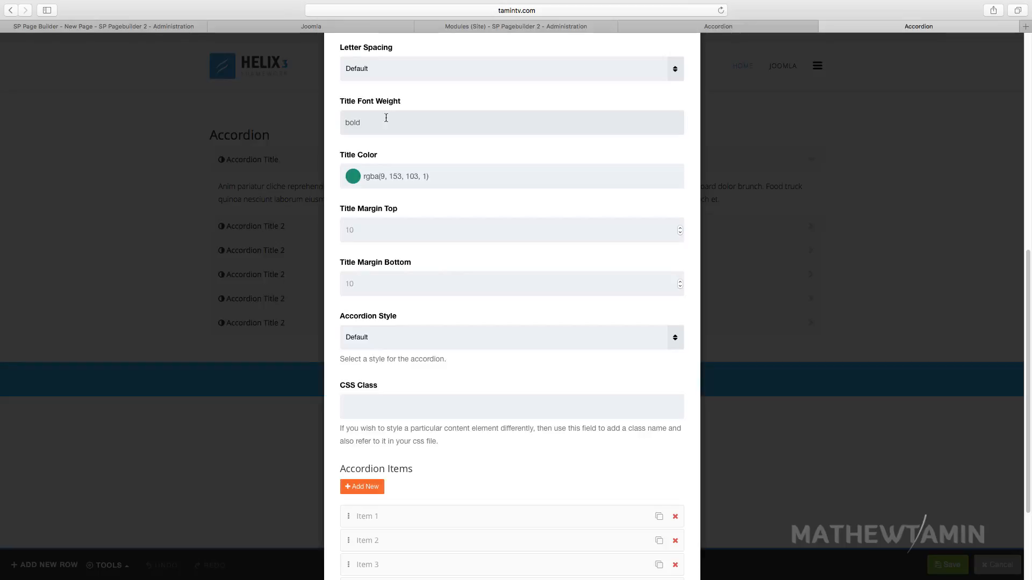
{"action": "scroll", "scroll_direction": "up", "scroll_amount": 3}
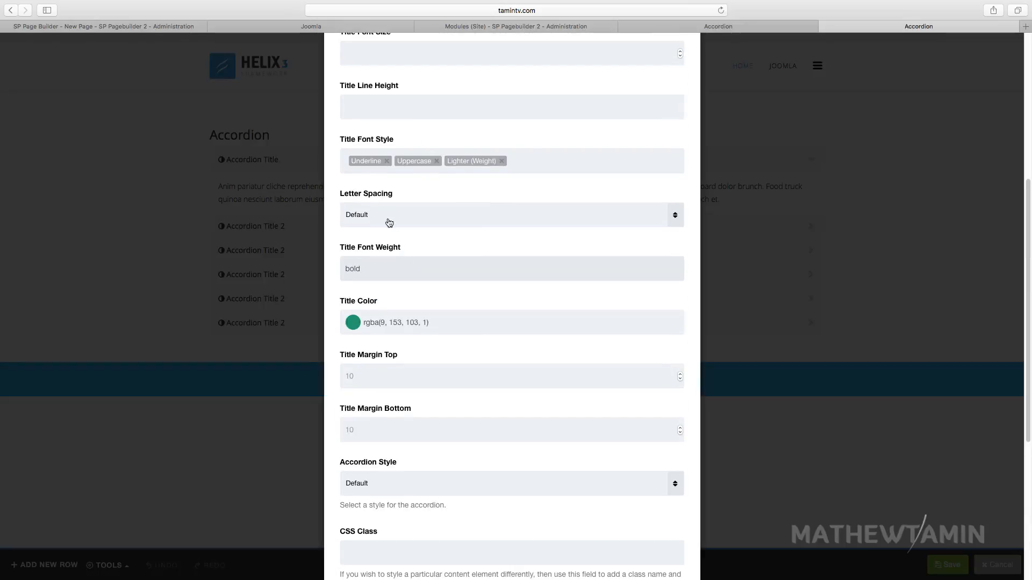
{"action": "left_click", "coordinate": [511, 215]}
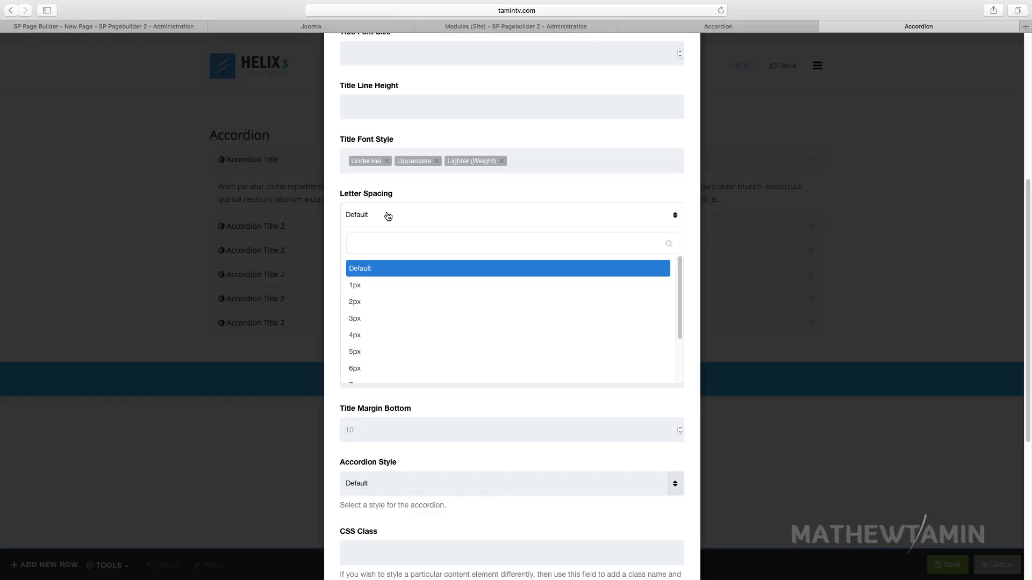
{"action": "mouse_move", "coordinate": [414, 228]}
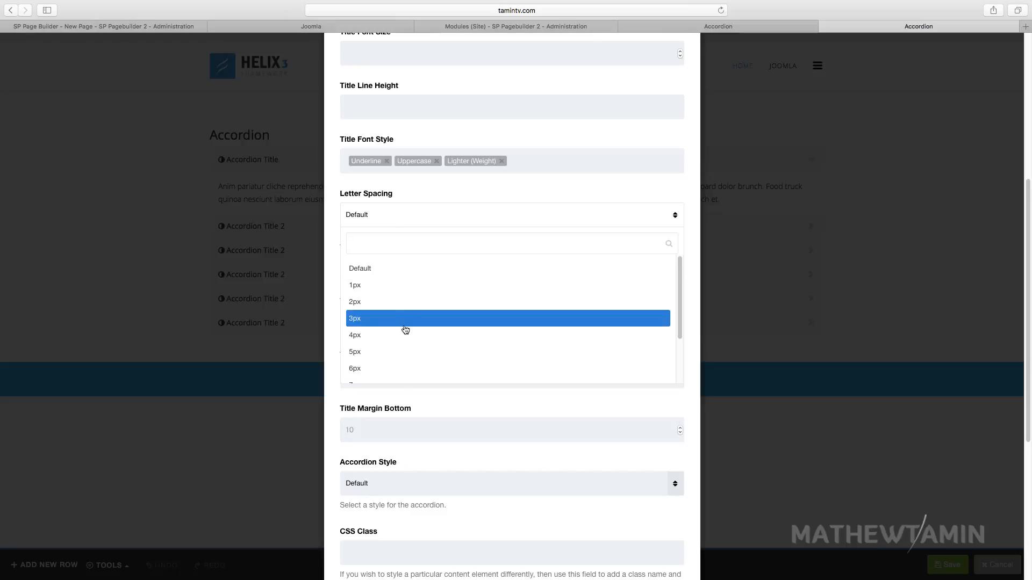
{"action": "left_click", "coordinate": [355, 351]}
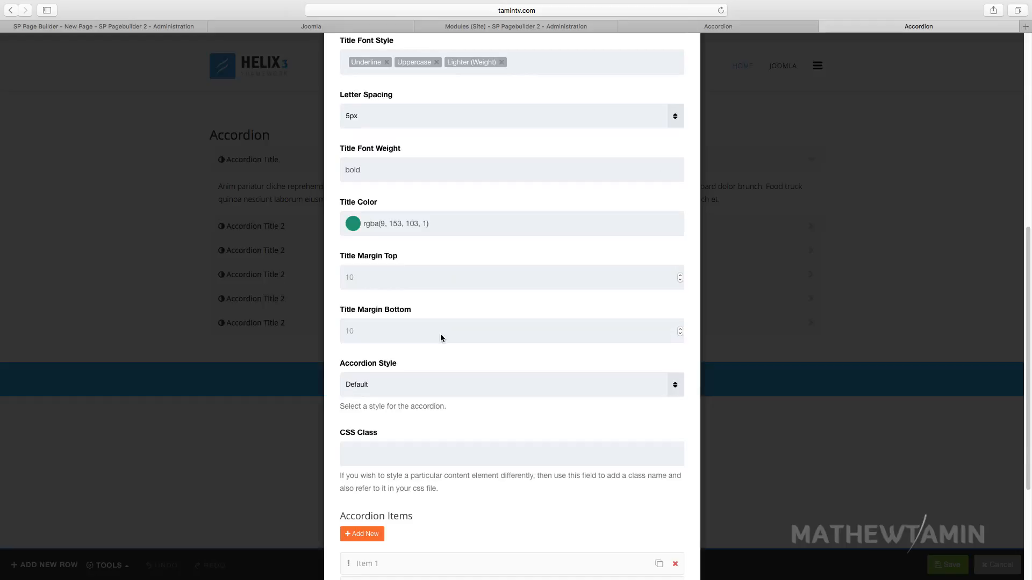
Switch the accordion style to Primary.
{"action": "scroll", "scroll_direction": "down", "scroll_amount": 3}
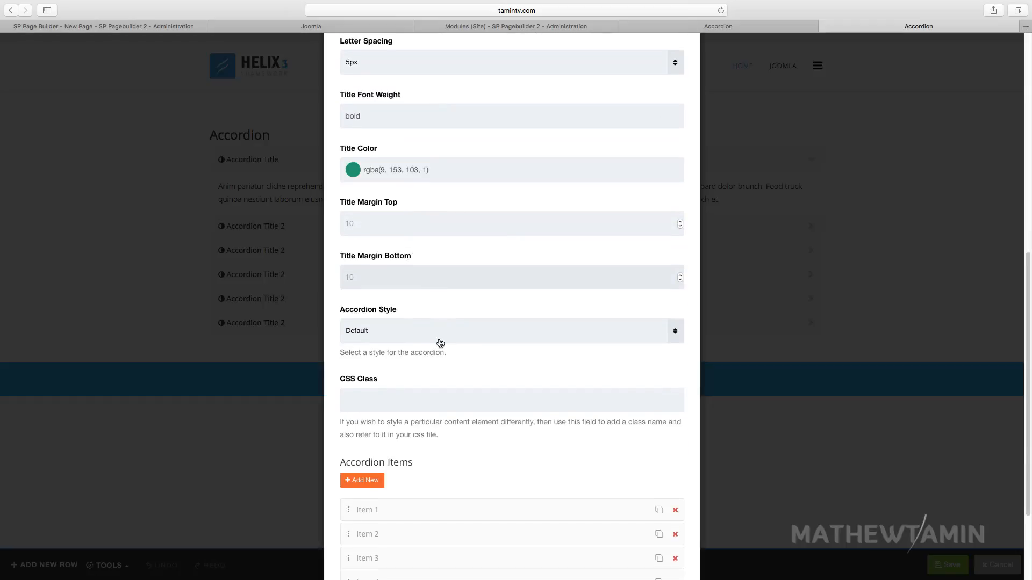
{"action": "left_click", "coordinate": [511, 330]}
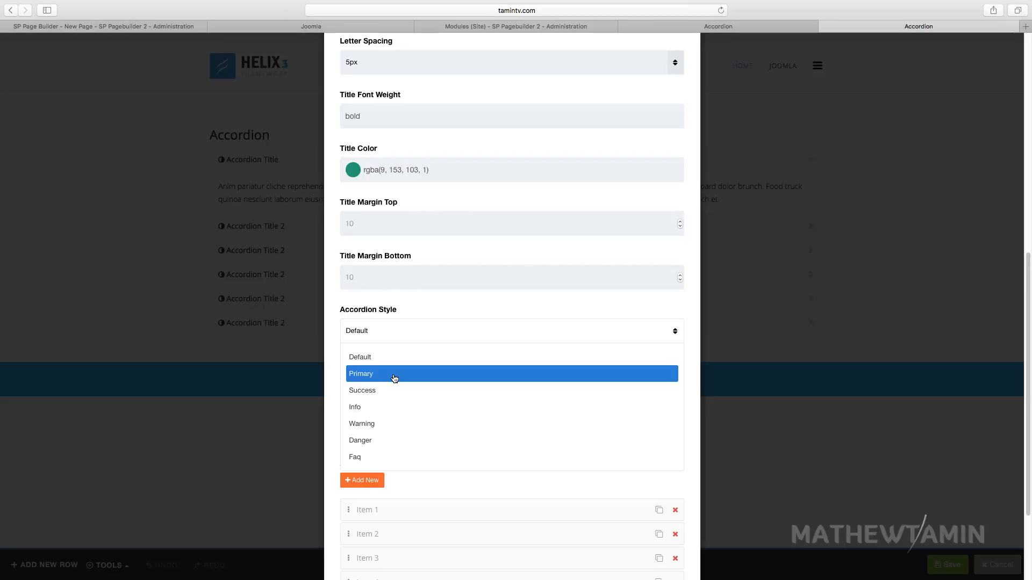
{"action": "left_click", "coordinate": [361, 374]}
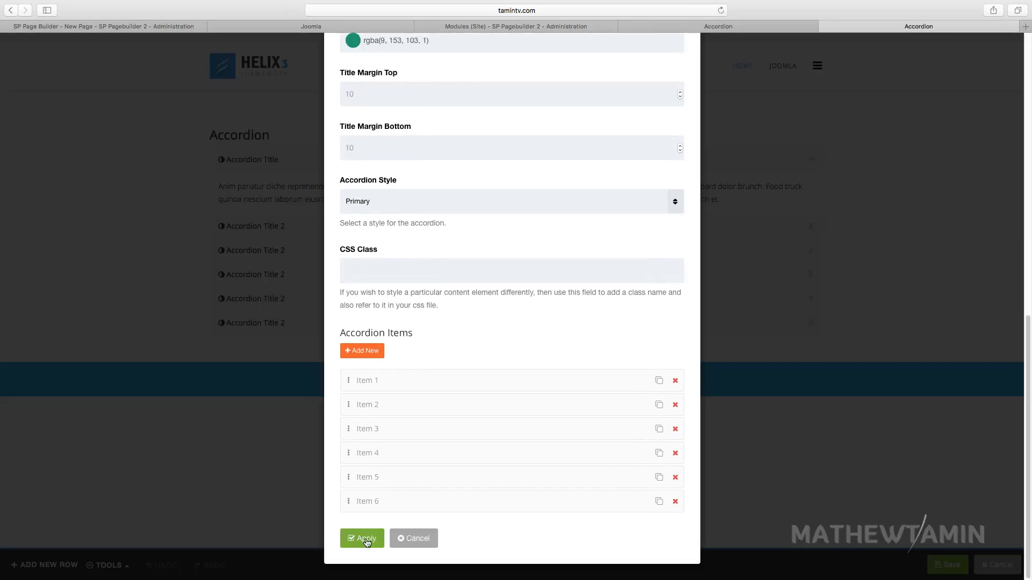
{"action": "left_click", "coordinate": [402, 87]}
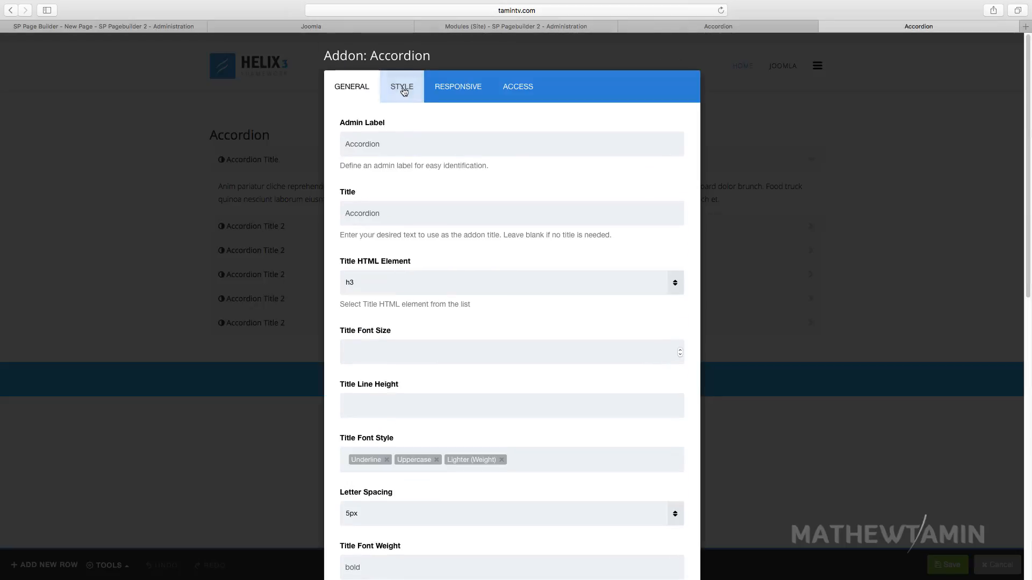
In the Style settings, enable Use Border and set the border radius to 10.
{"action": "left_click", "coordinate": [402, 86]}
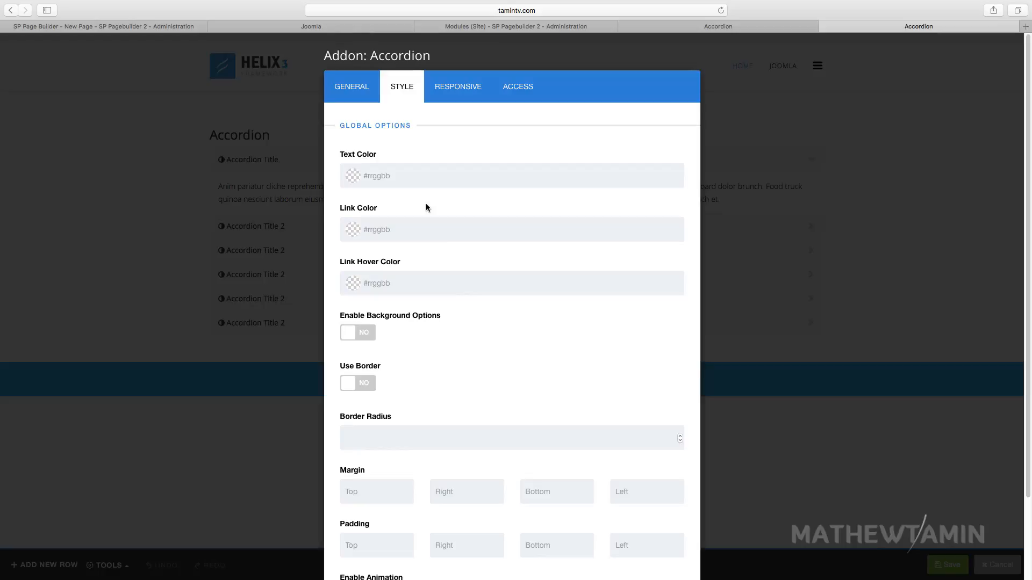
{"action": "scroll", "scroll_direction": "down", "scroll_amount": 3}
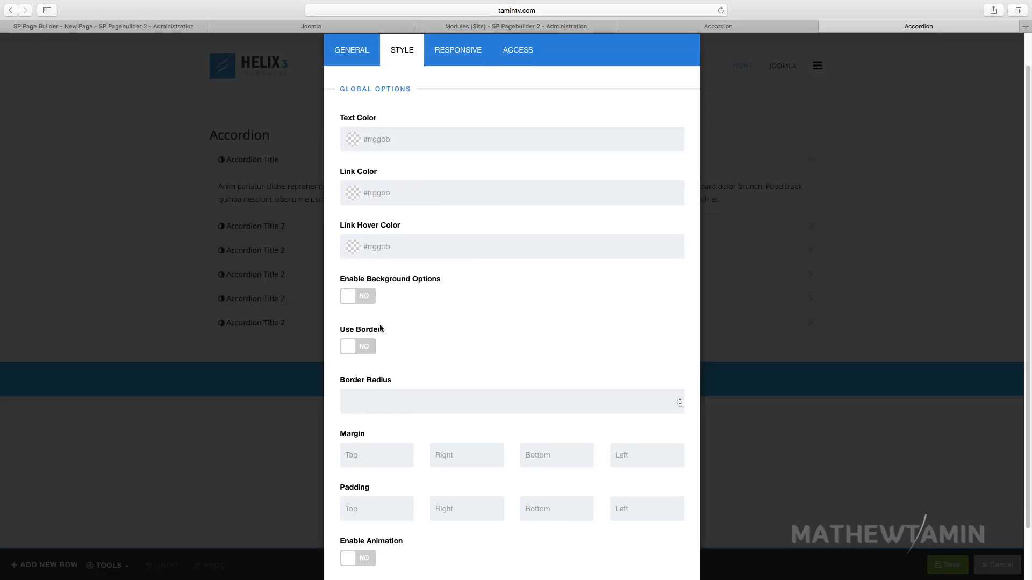
{"action": "mouse_move", "coordinate": [407, 279]}
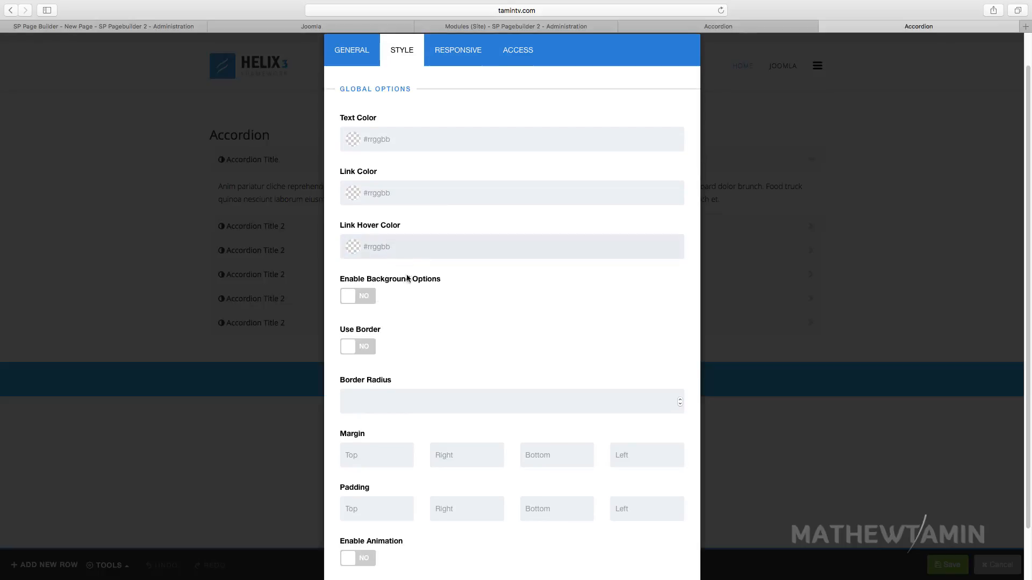
{"action": "scroll", "scroll_direction": "down", "scroll_amount": 3}
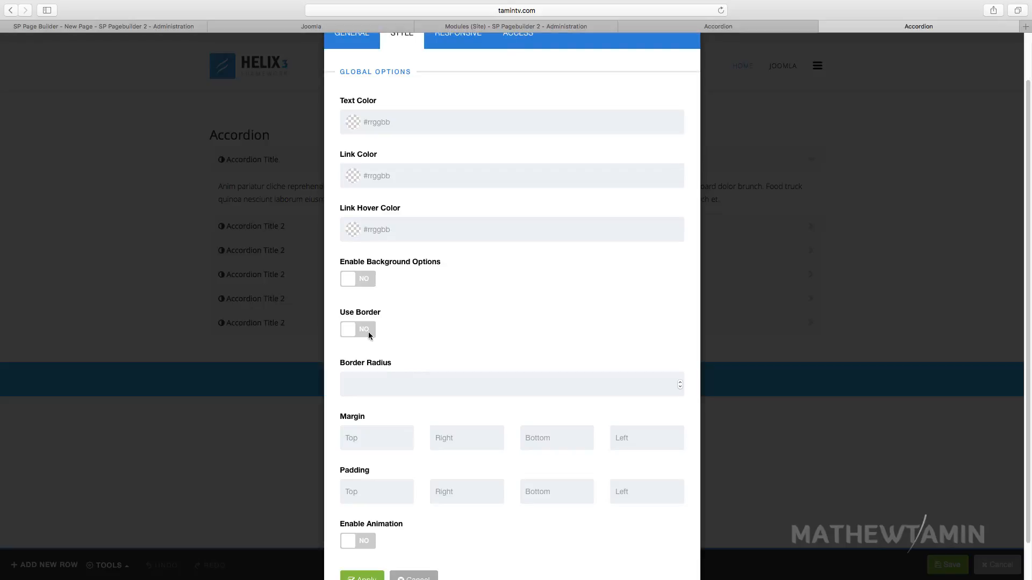
{"action": "left_click", "coordinate": [357, 329]}
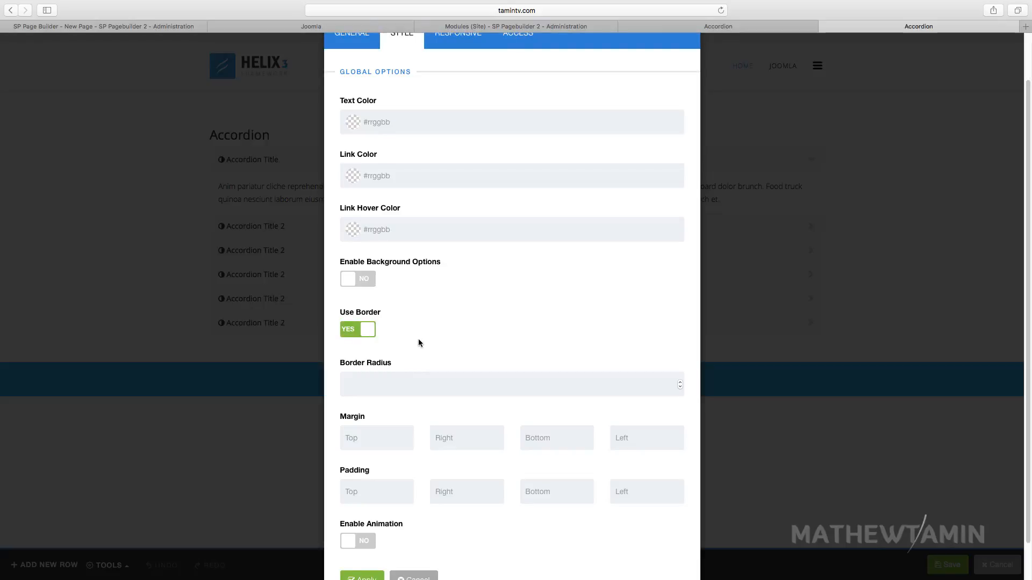
{"action": "left_click", "coordinate": [511, 384]}
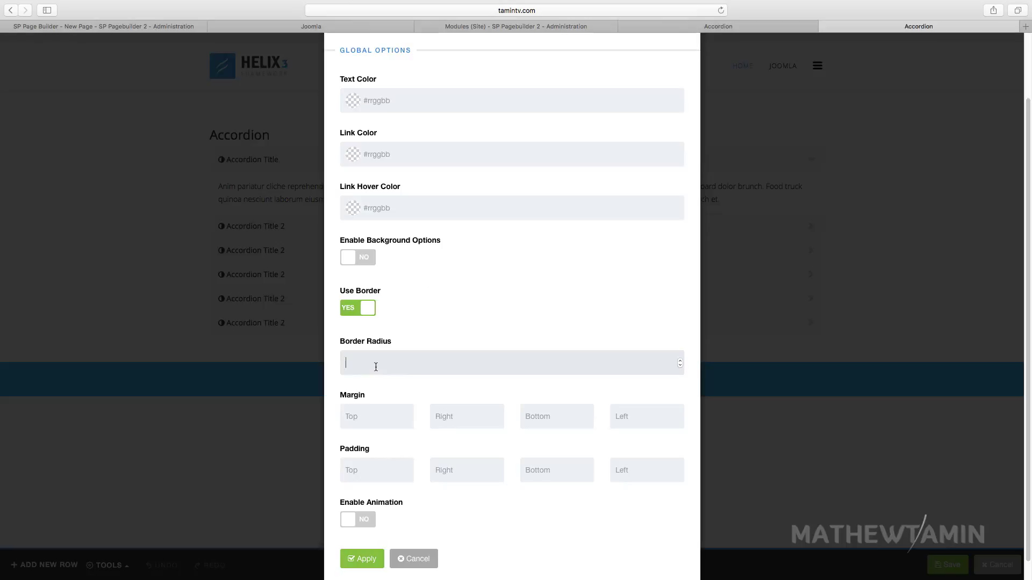
{"action": "type", "text": "10"}
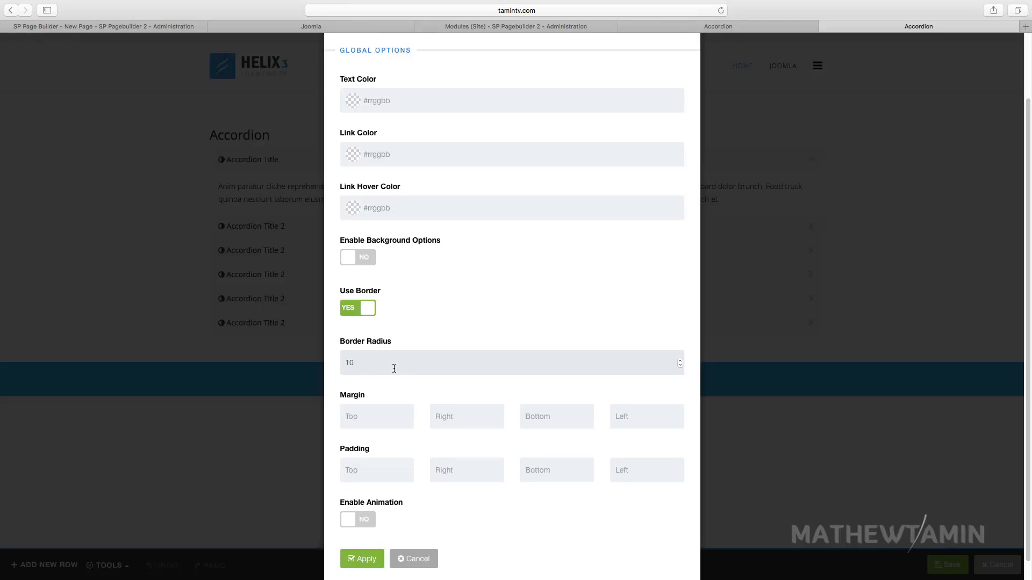
{"action": "mouse_move", "coordinate": [404, 369]}
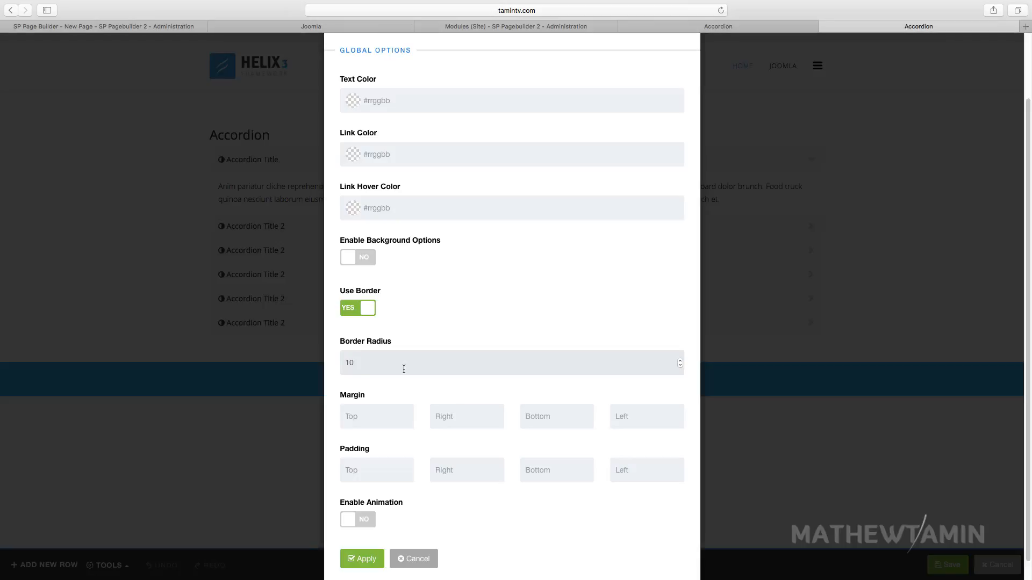
{"action": "mouse_move", "coordinate": [429, 341]}
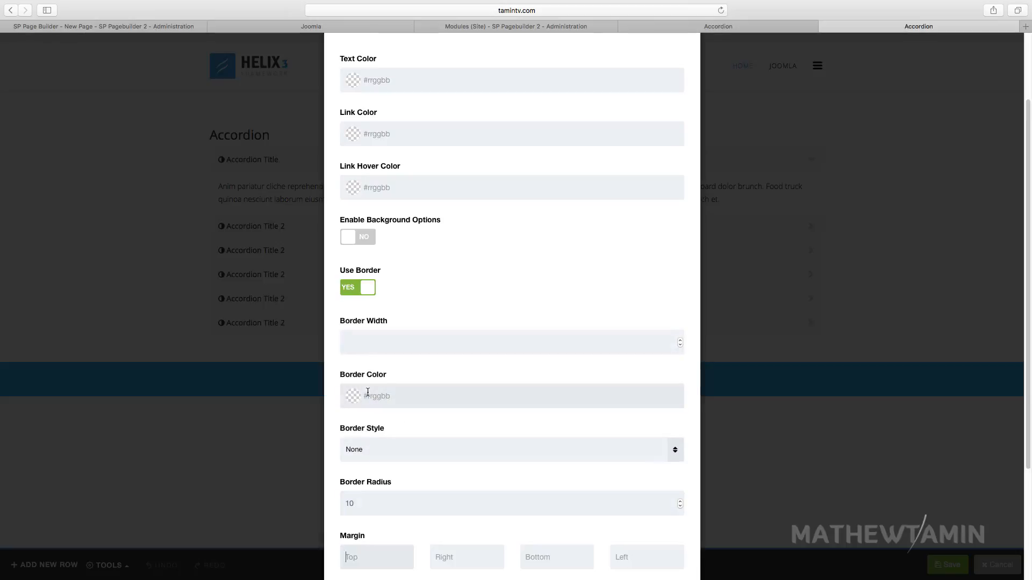
Give the accordion a dark brown border of width 8, enable animation, and show responsive settings.
{"action": "scroll", "scroll_direction": "down", "scroll_amount": 3}
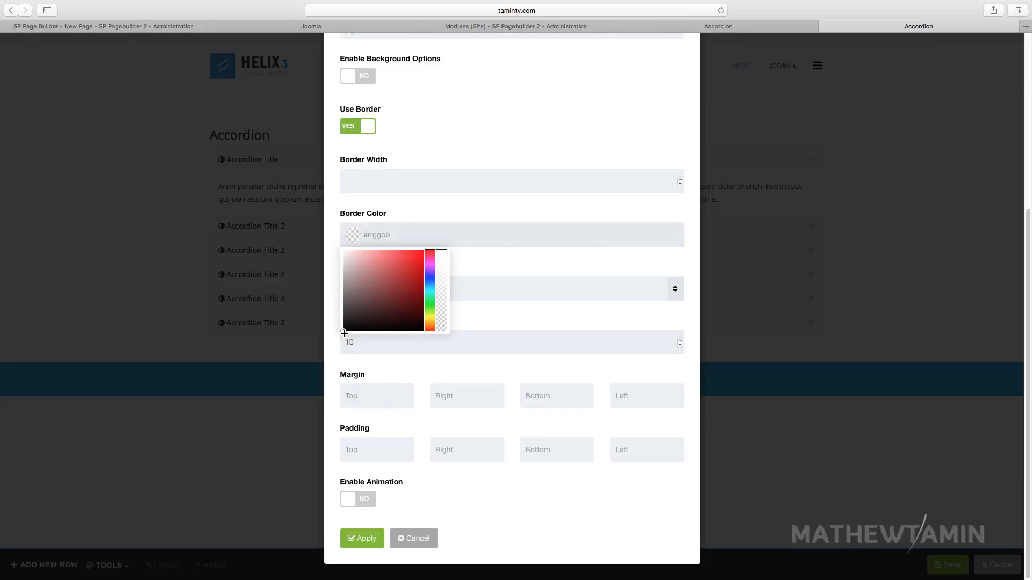
{"action": "left_click", "coordinate": [345, 332]}
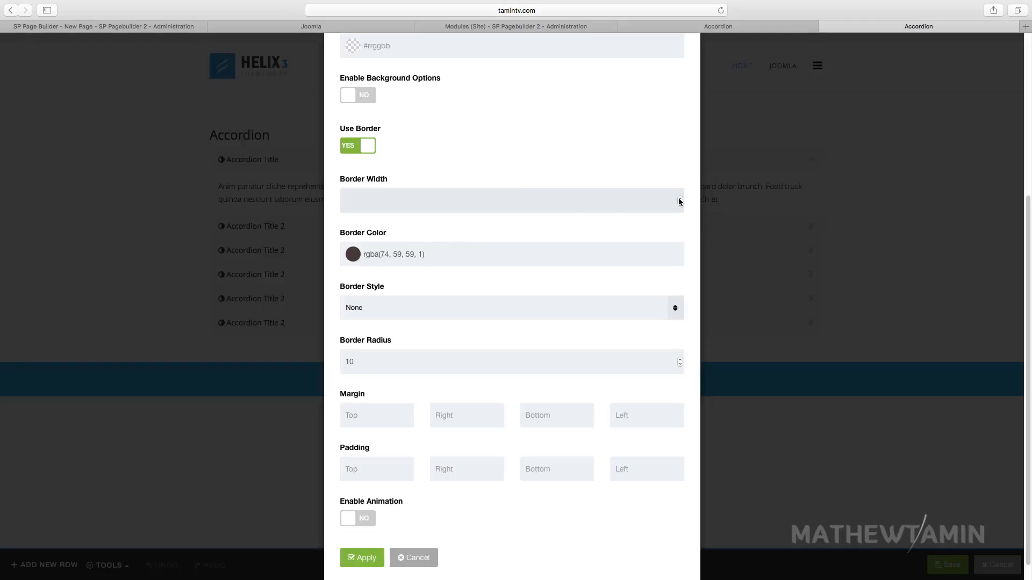
{"action": "type", "text": "8"}
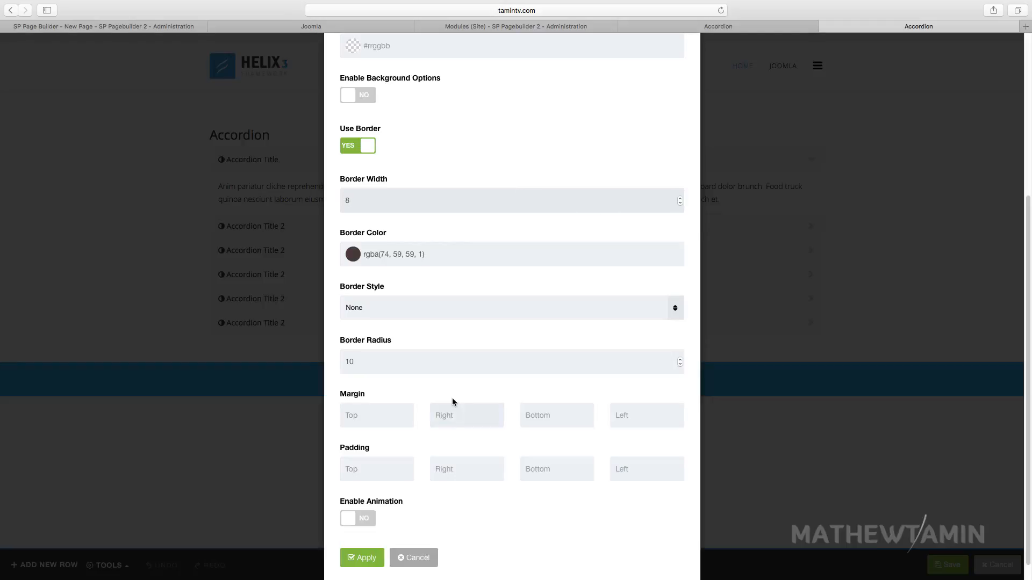
{"action": "left_click", "coordinate": [357, 519]}
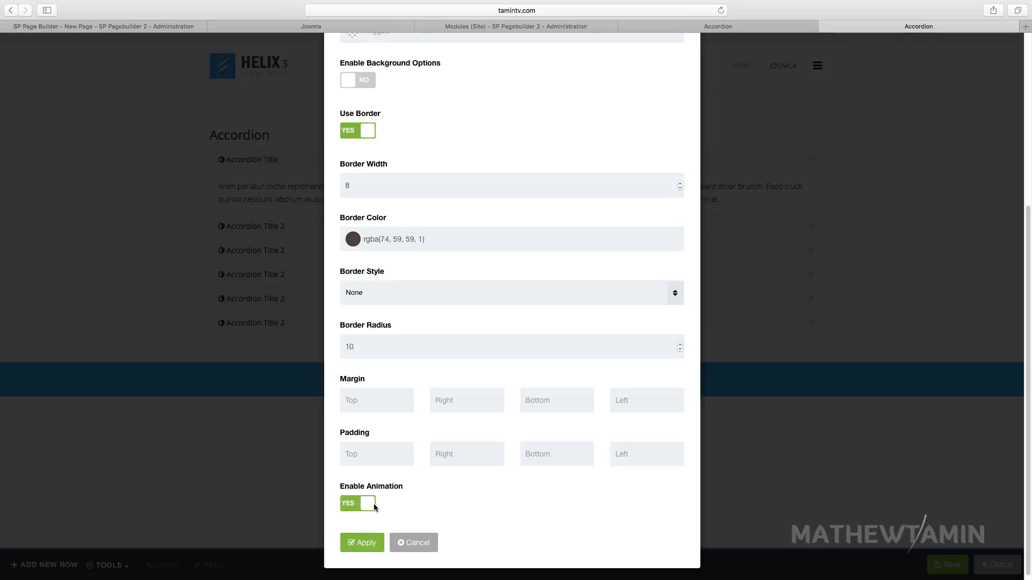
{"action": "left_click", "coordinate": [462, 86]}
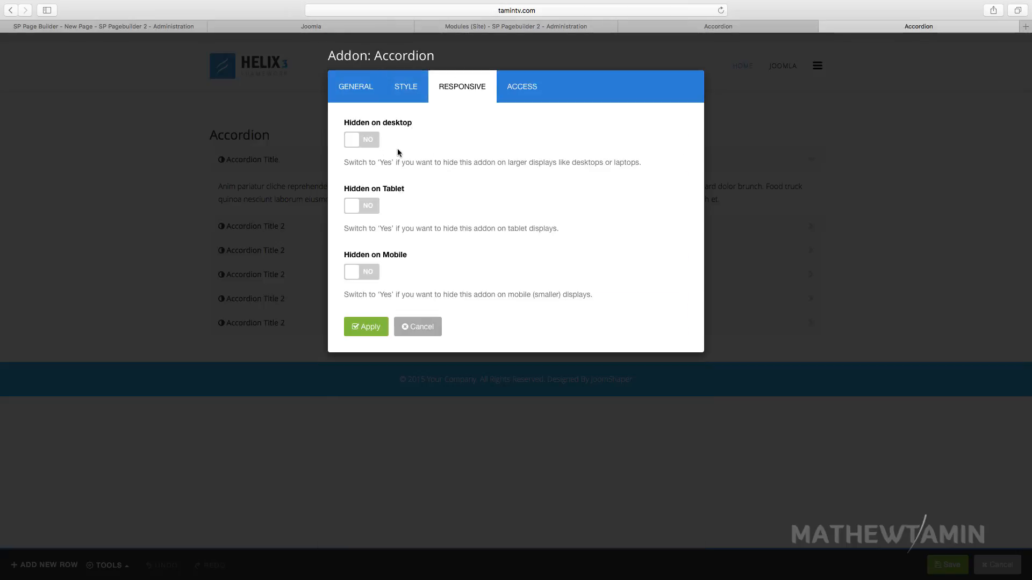
Apply the accordion's border and animation style changes, then save the page.
{"action": "left_click", "coordinate": [405, 87]}
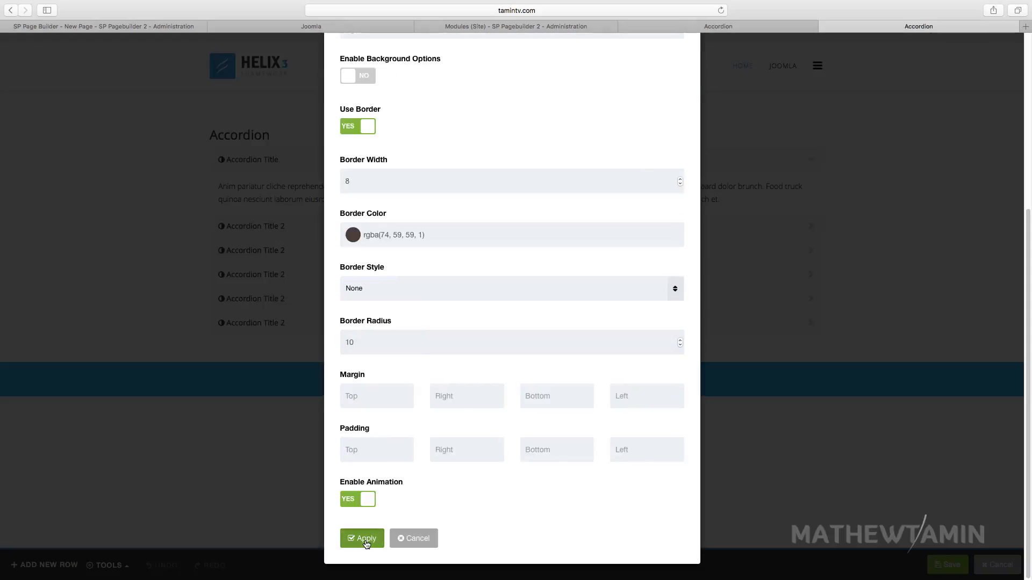
{"action": "left_click", "coordinate": [362, 539]}
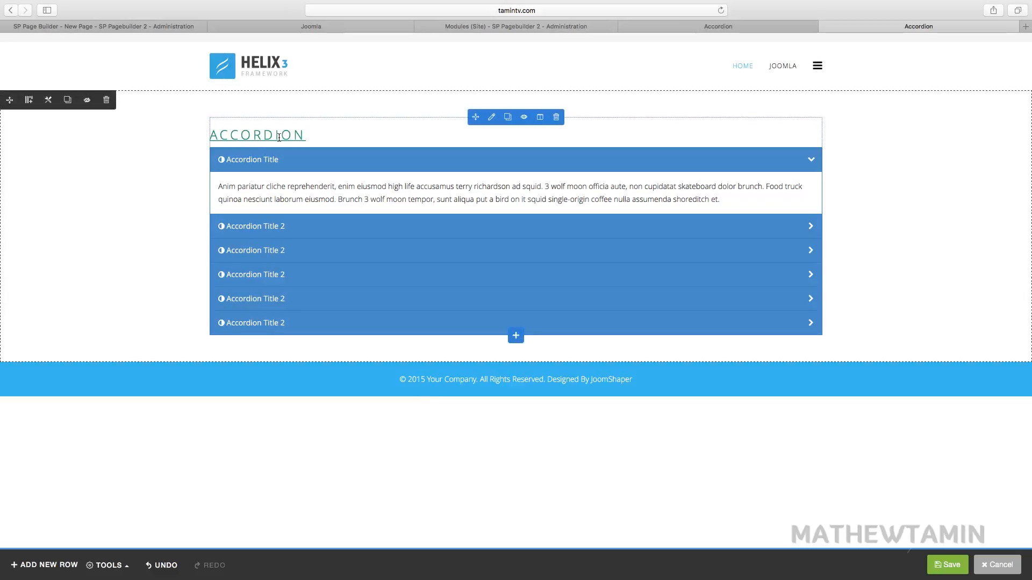
{"action": "left_click", "coordinate": [284, 223]}
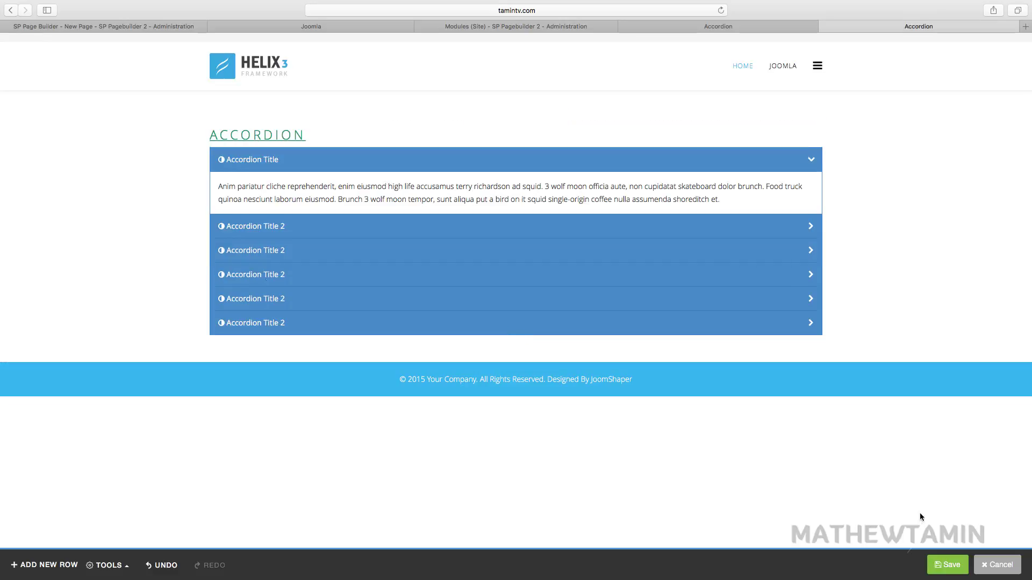
{"action": "mouse_move", "coordinate": [927, 553]}
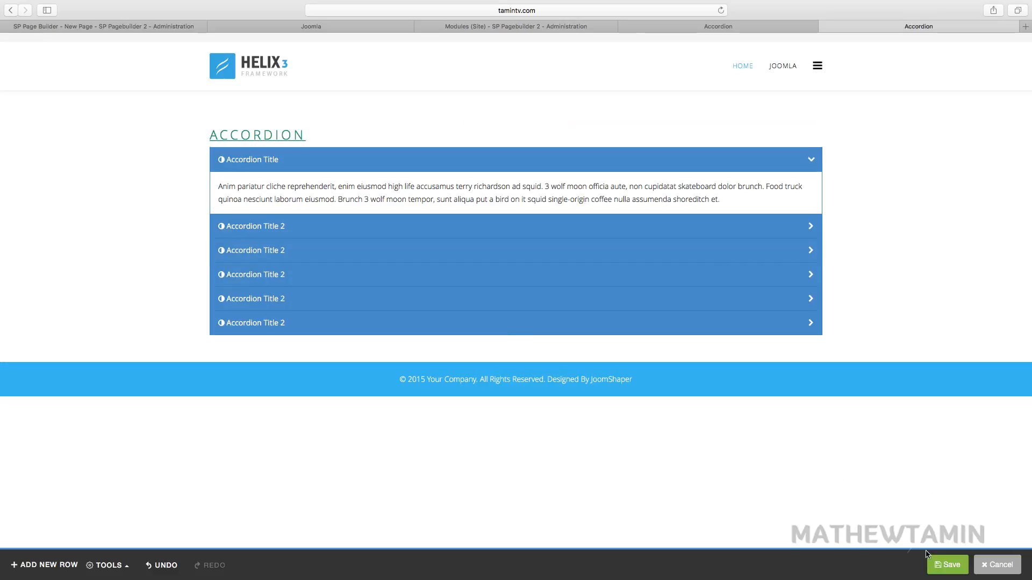
{"action": "left_click", "coordinate": [947, 565]}
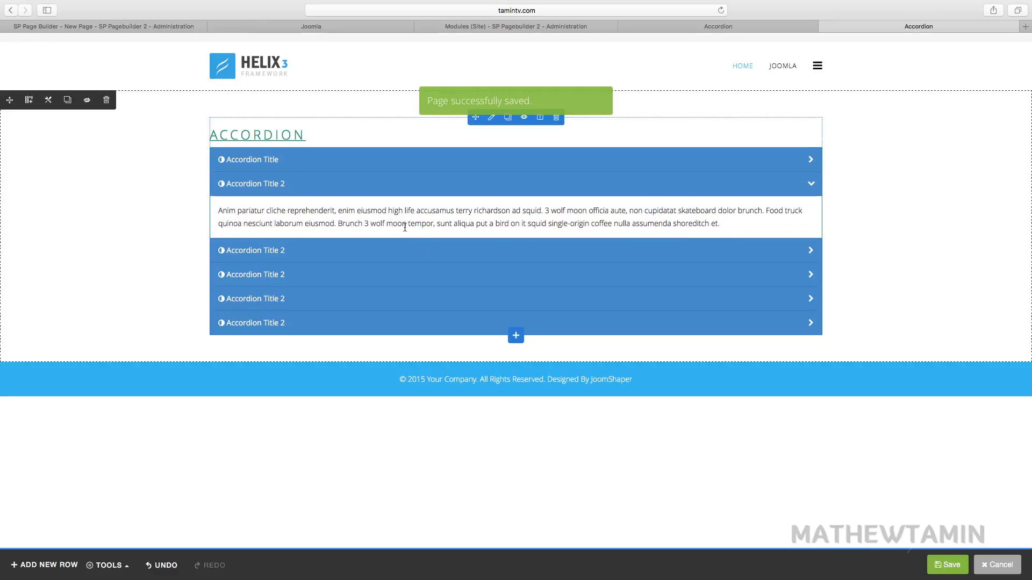
{"action": "mouse_move", "coordinate": [491, 118]}
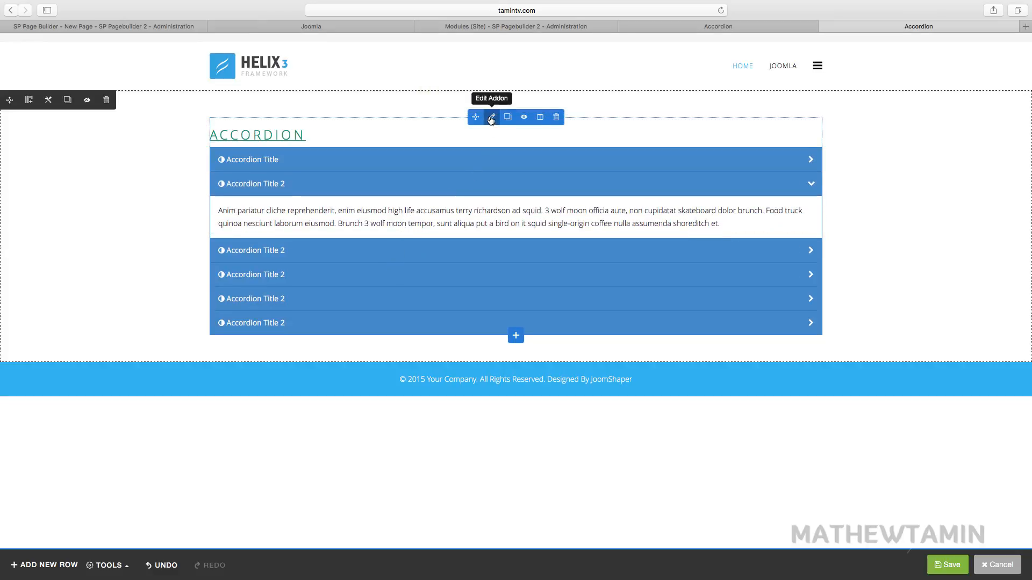
Remove Underline from the accordion title's font style and bring up the Accordion Style choices.
{"action": "left_click", "coordinate": [491, 117]}
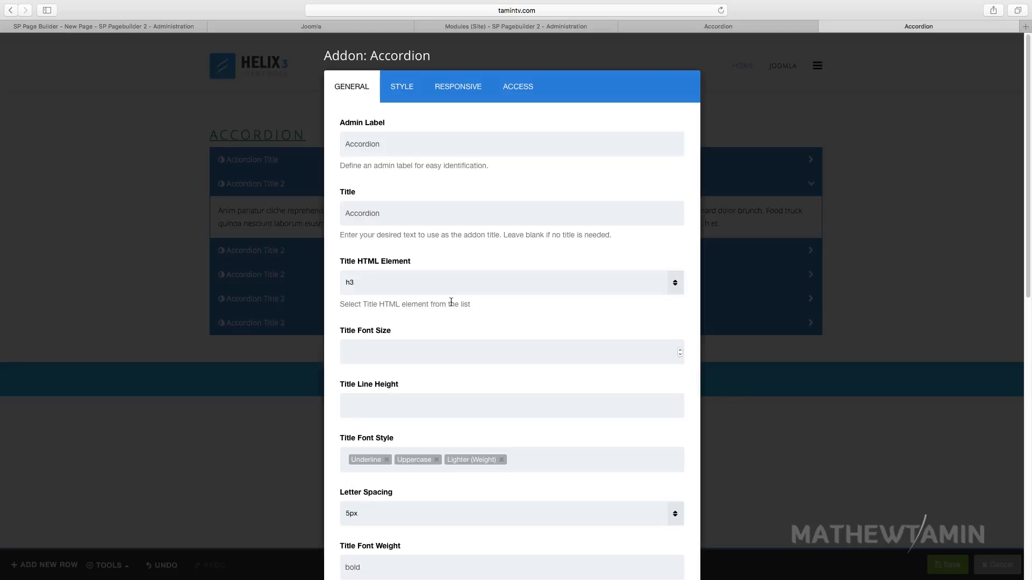
{"action": "scroll", "scroll_direction": "down", "scroll_amount": 3}
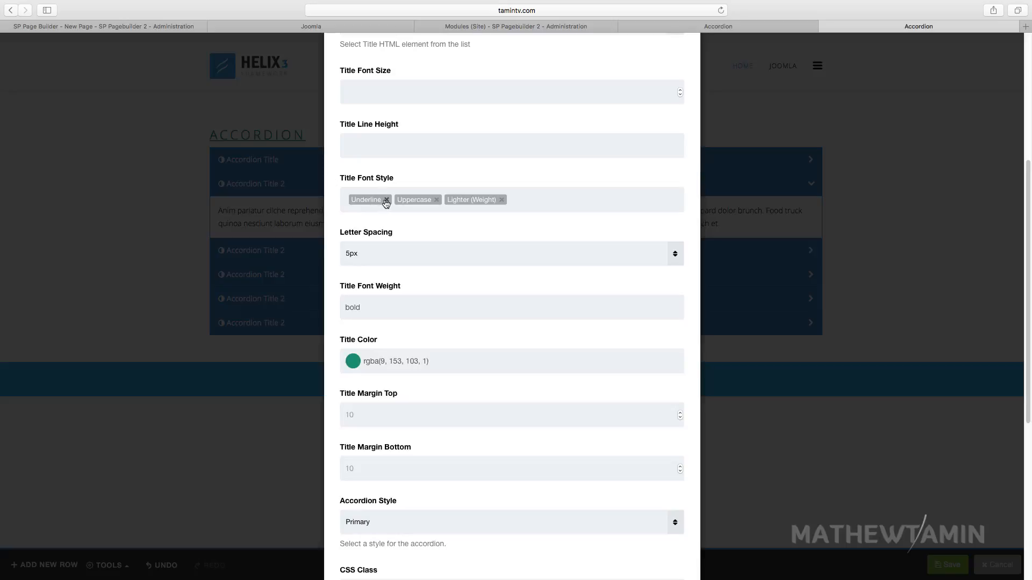
{"action": "left_click", "coordinate": [385, 200]}
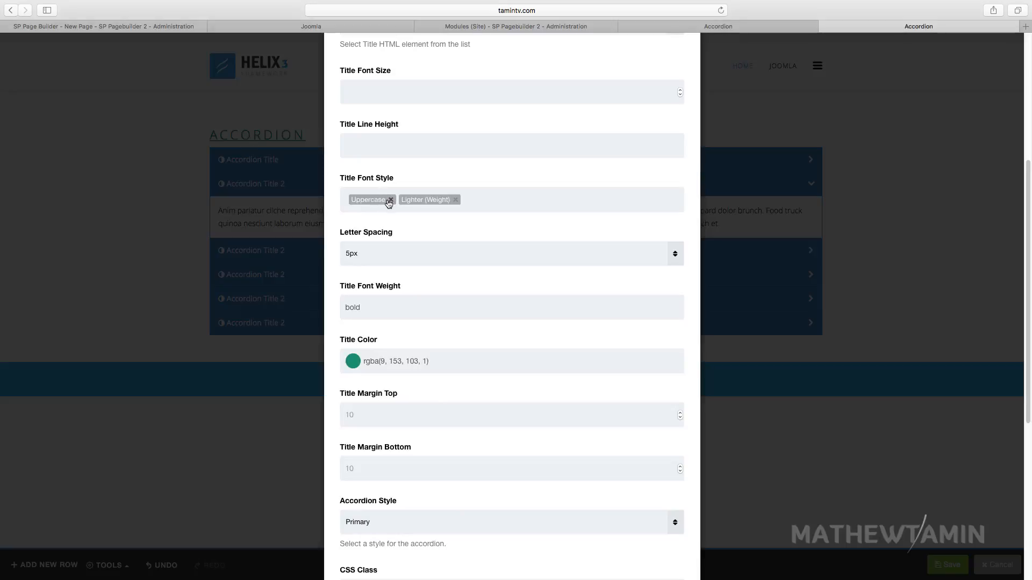
{"action": "scroll", "scroll_direction": "down", "scroll_amount": 3}
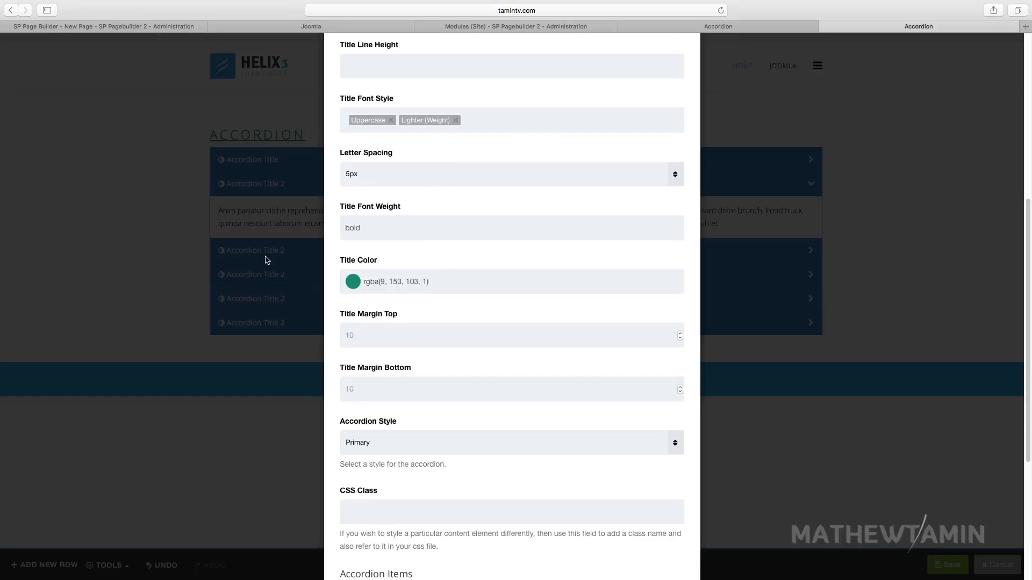
{"action": "scroll", "scroll_direction": "down", "scroll_amount": 3}
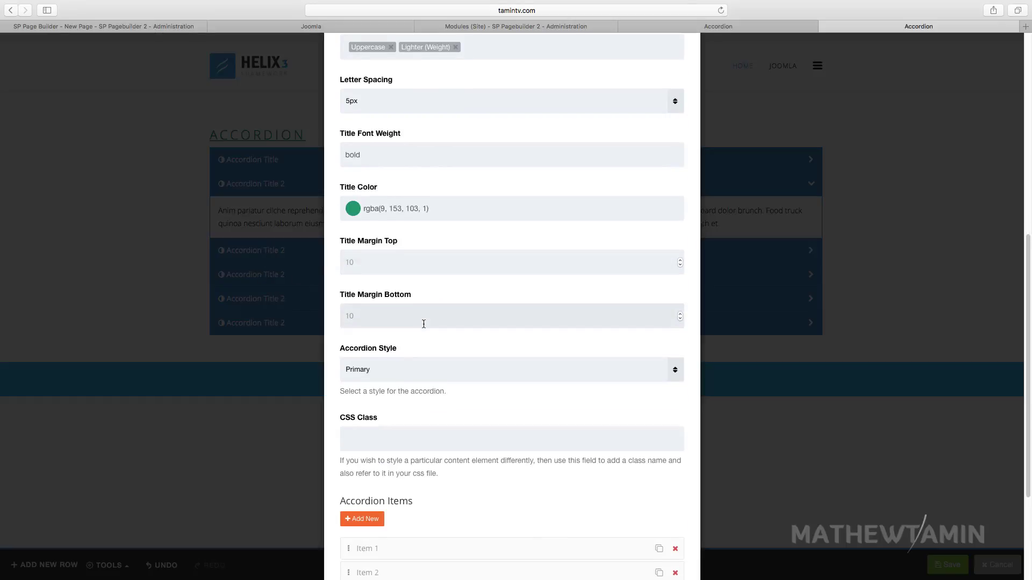
{"action": "scroll", "scroll_direction": "down", "scroll_amount": 3}
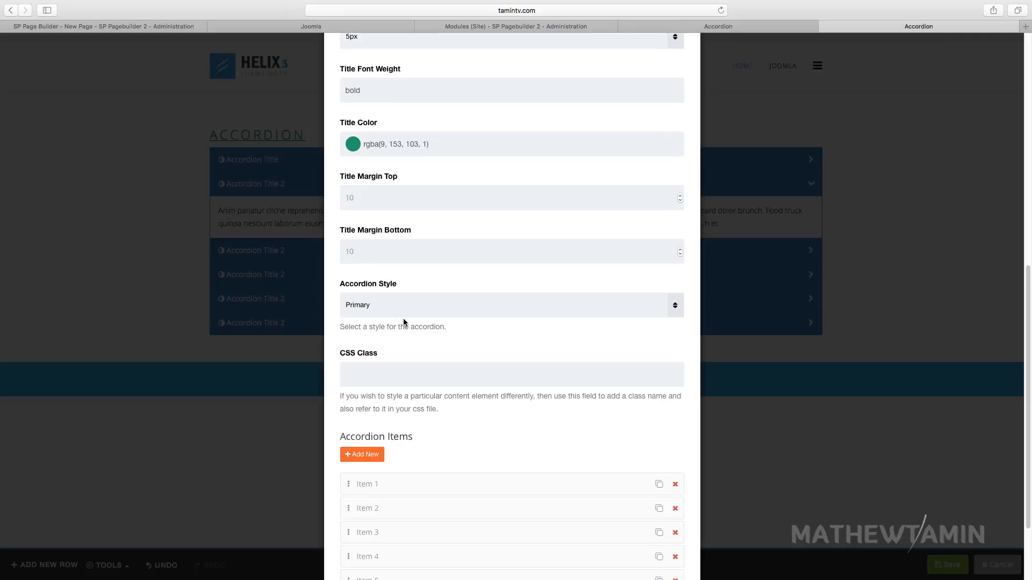
{"action": "left_click", "coordinate": [512, 305]}
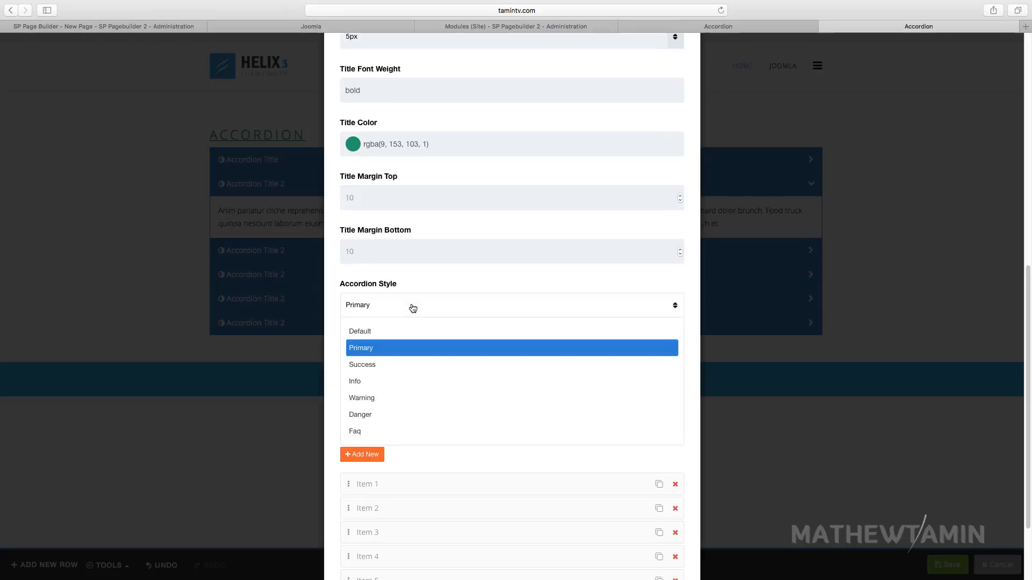
{"action": "mouse_move", "coordinate": [409, 412]}
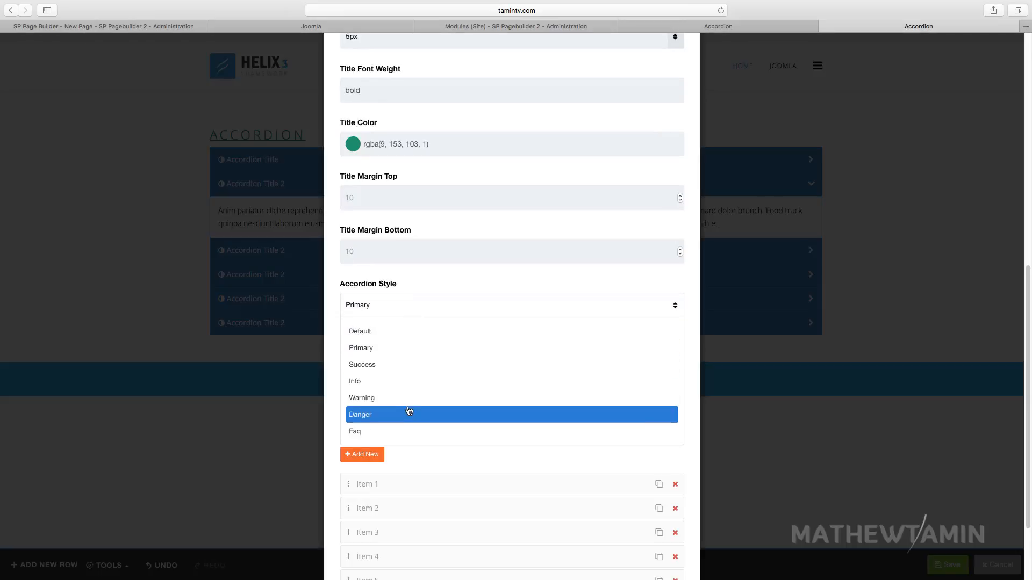
{"action": "mouse_move", "coordinate": [369, 348]}
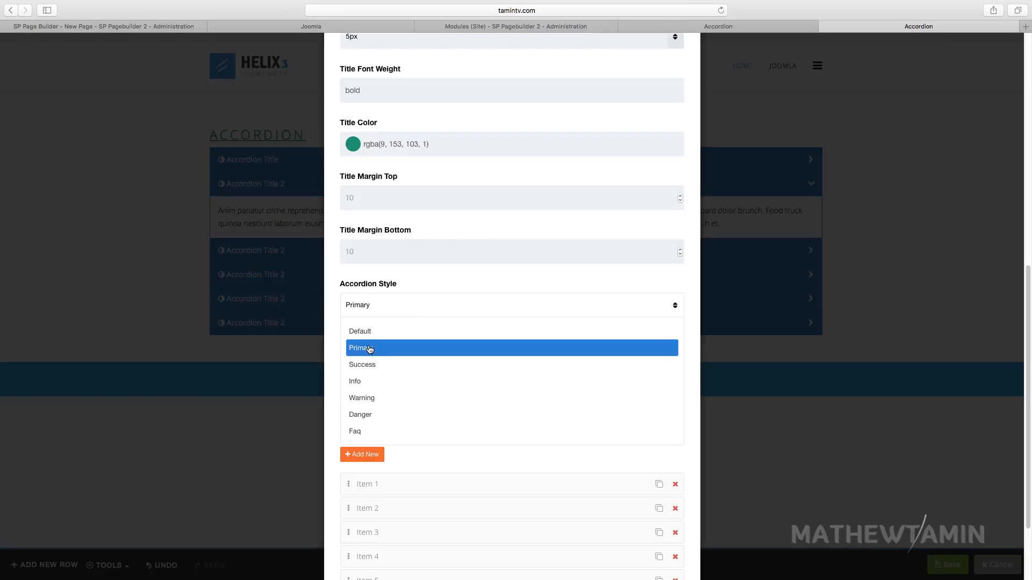
{"action": "mouse_move", "coordinate": [380, 382]}
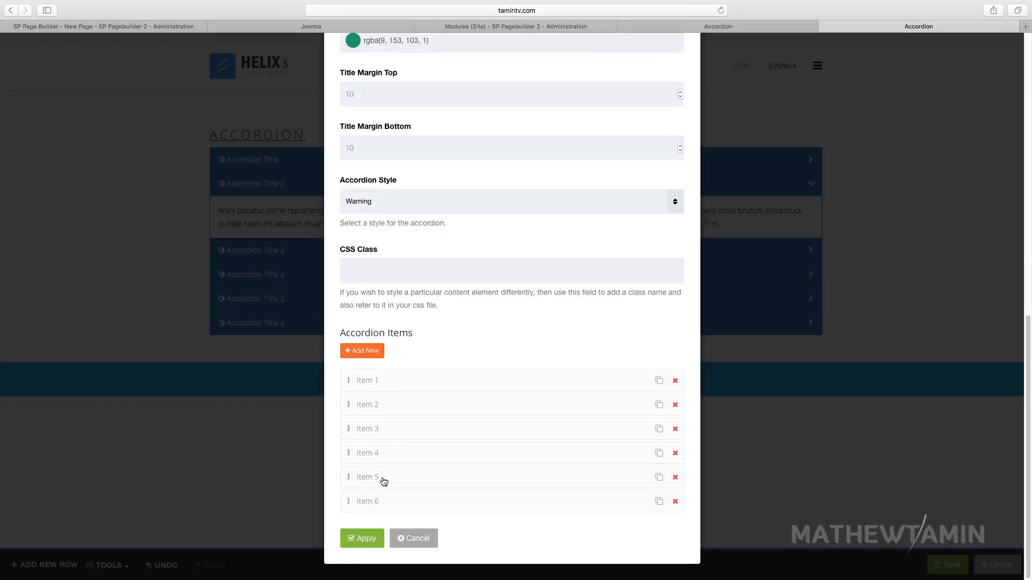
{"action": "mouse_move", "coordinate": [372, 417]}
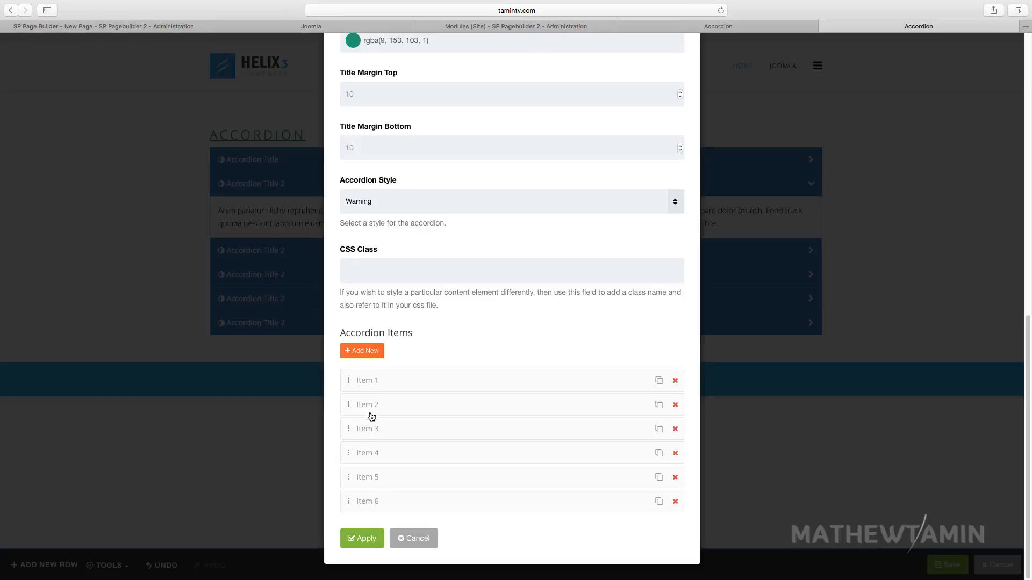
Give accordion Item 2 the fa-apple title icon and apply the changes.
{"action": "left_click", "coordinate": [367, 404]}
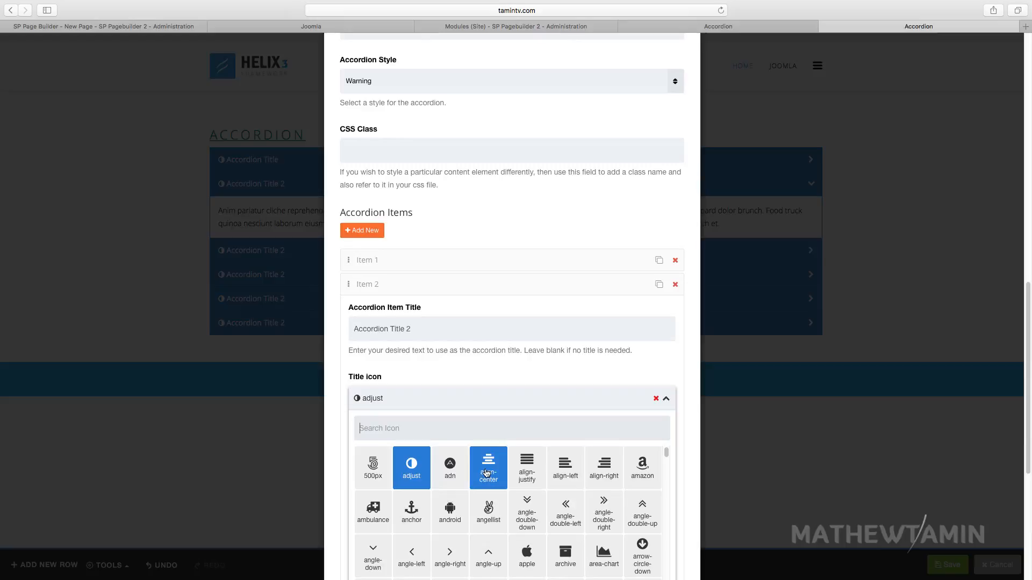
{"action": "left_click", "coordinate": [449, 468]}
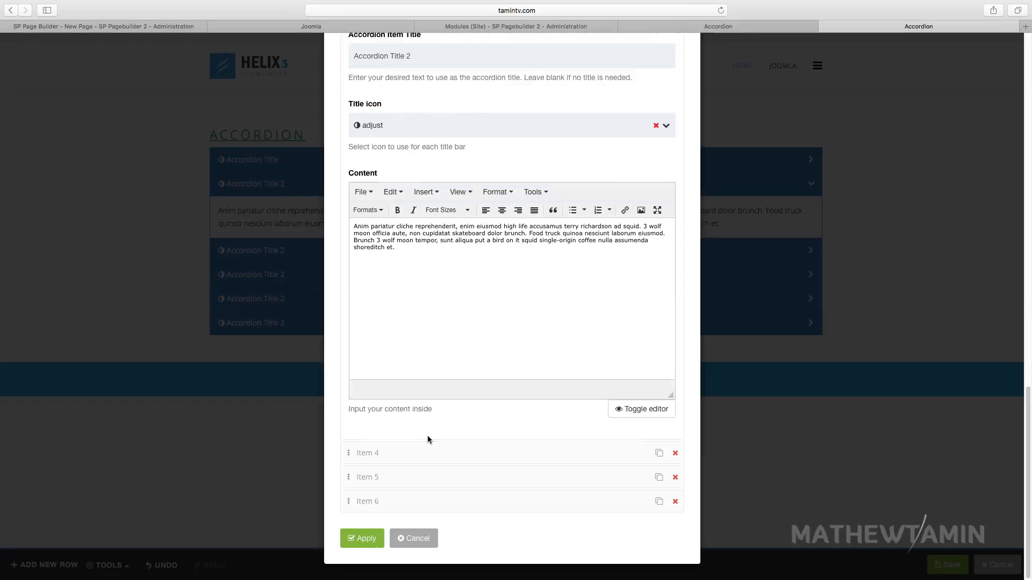
{"action": "left_click", "coordinate": [404, 285]}
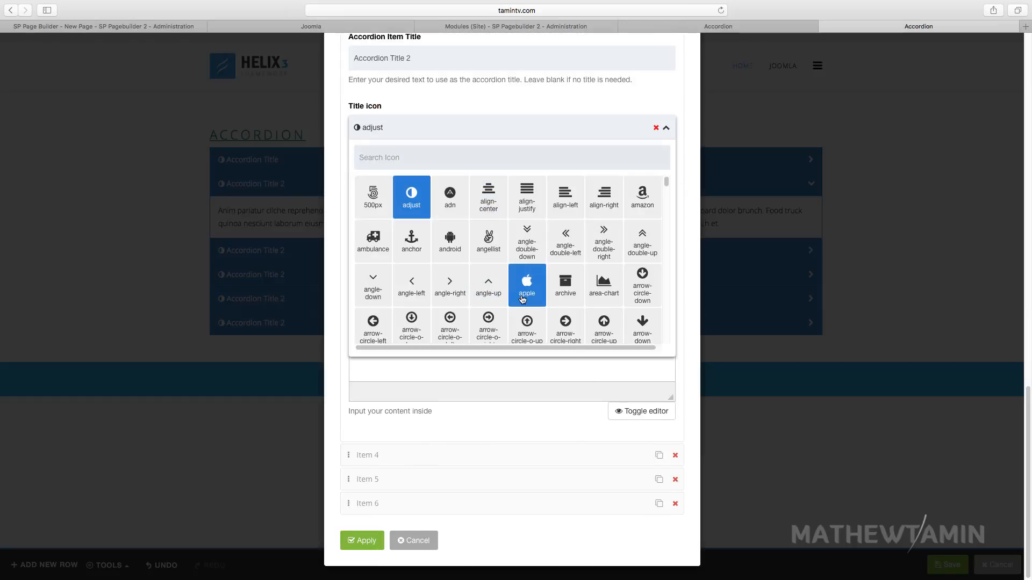
{"action": "left_click", "coordinate": [527, 284]}
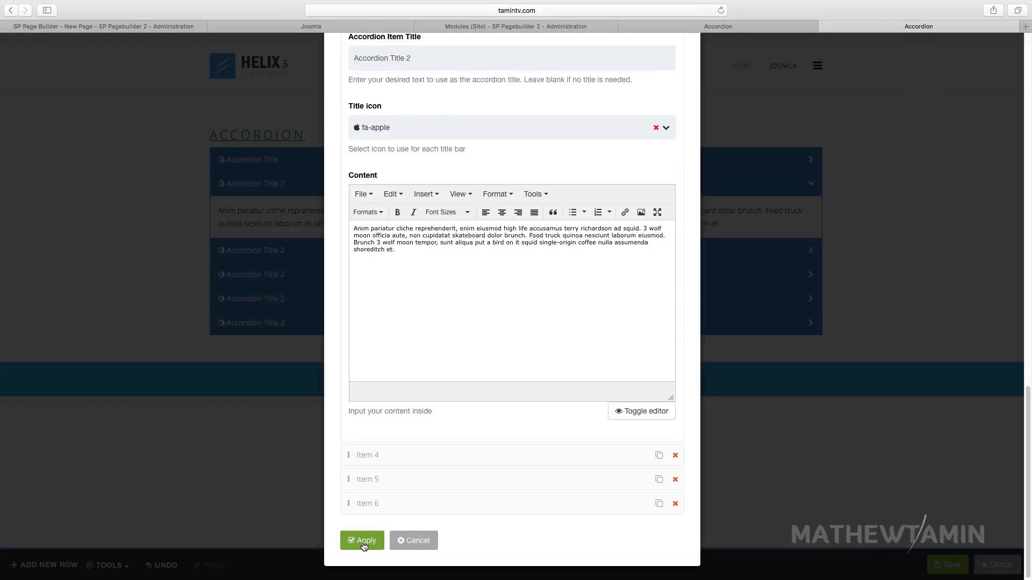
{"action": "left_click", "coordinate": [361, 540]}
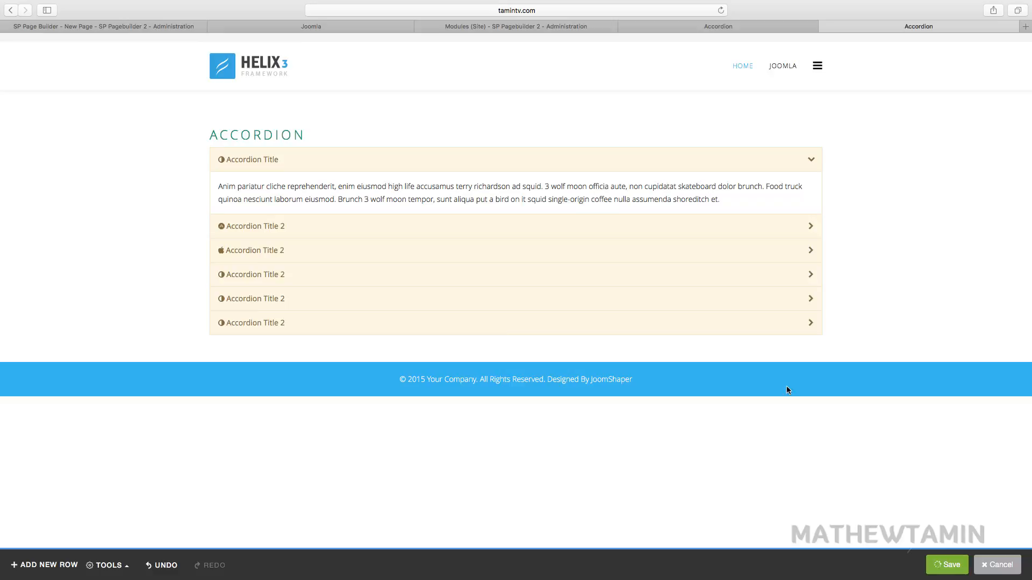
{"action": "left_click", "coordinate": [947, 564]}
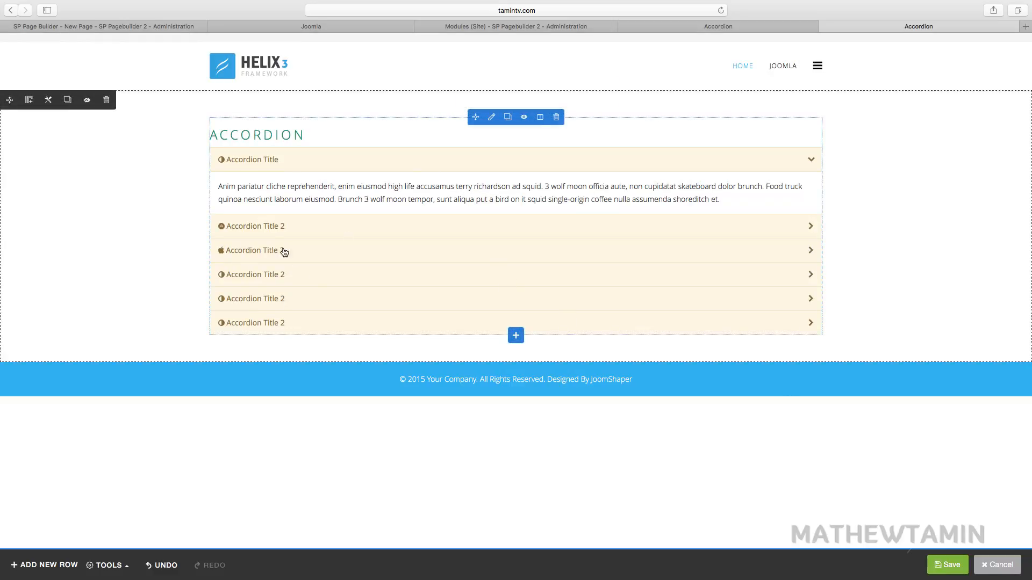
{"action": "mouse_move", "coordinate": [289, 205]}
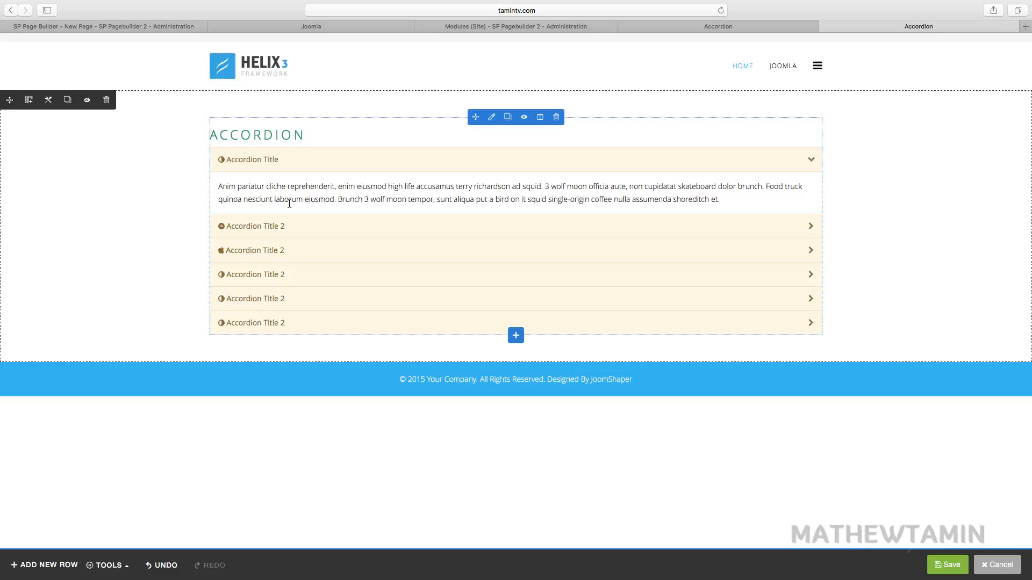
{"action": "mouse_move", "coordinate": [307, 185]}
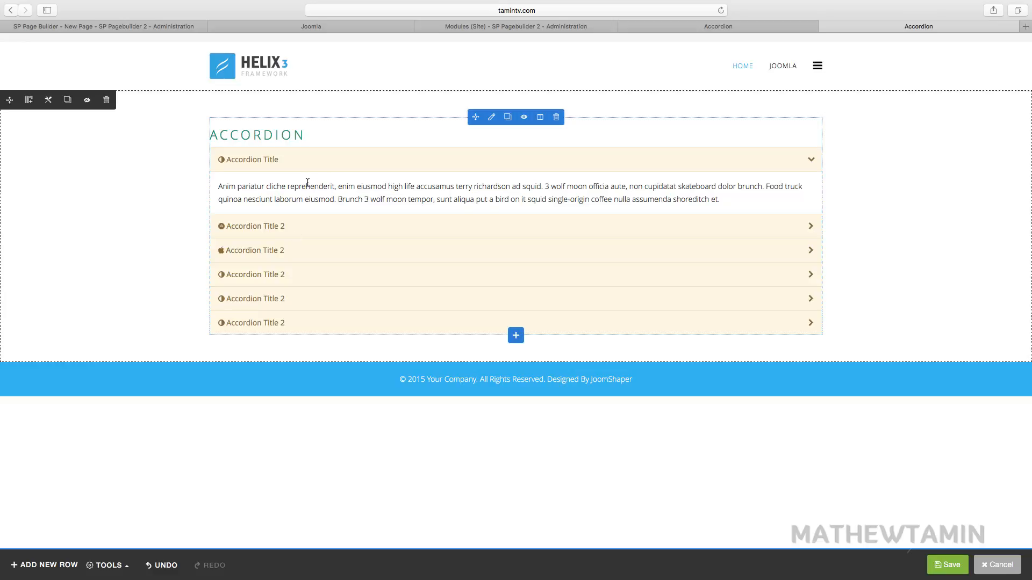
{"action": "mouse_move", "coordinate": [377, 246]}
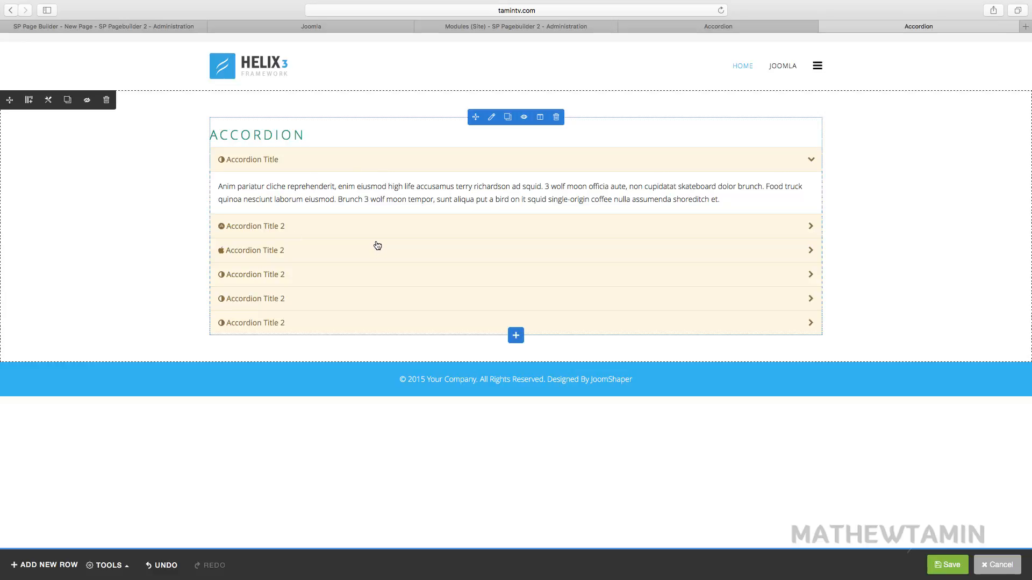
{"action": "mouse_move", "coordinate": [514, 251]}
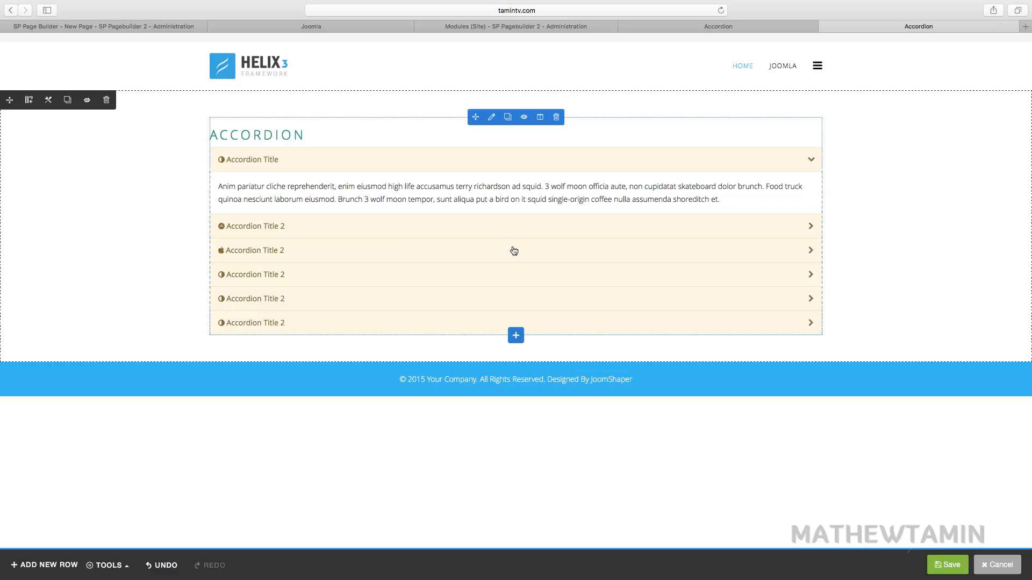